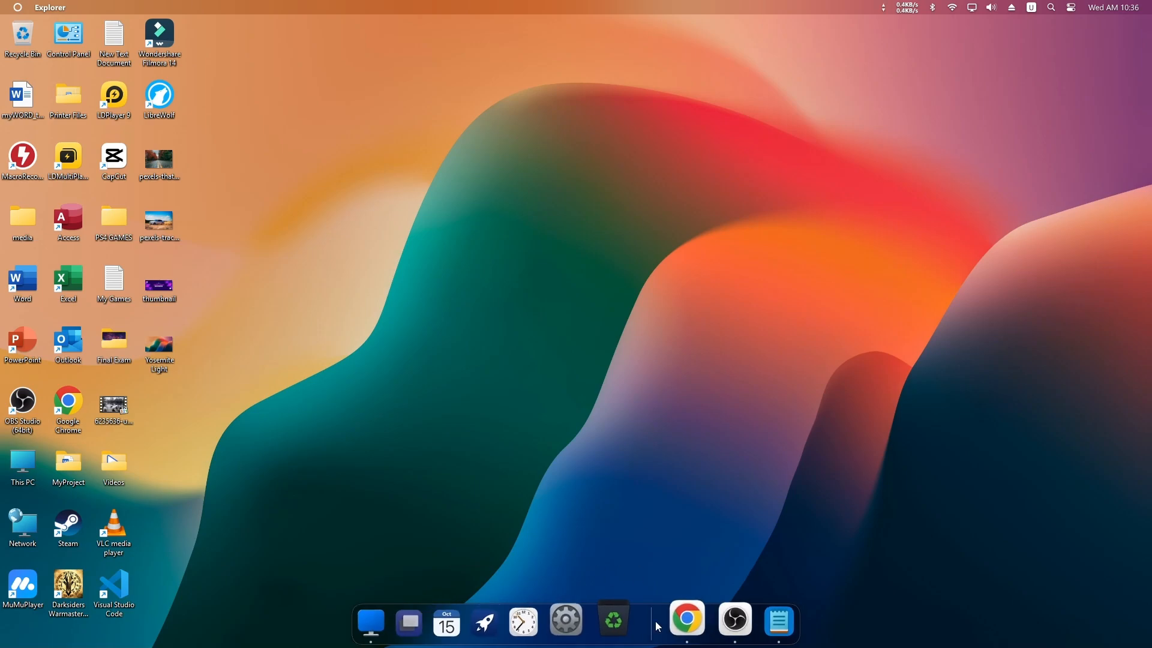
{"action": "mouse_move", "coordinate": [505, 619]}
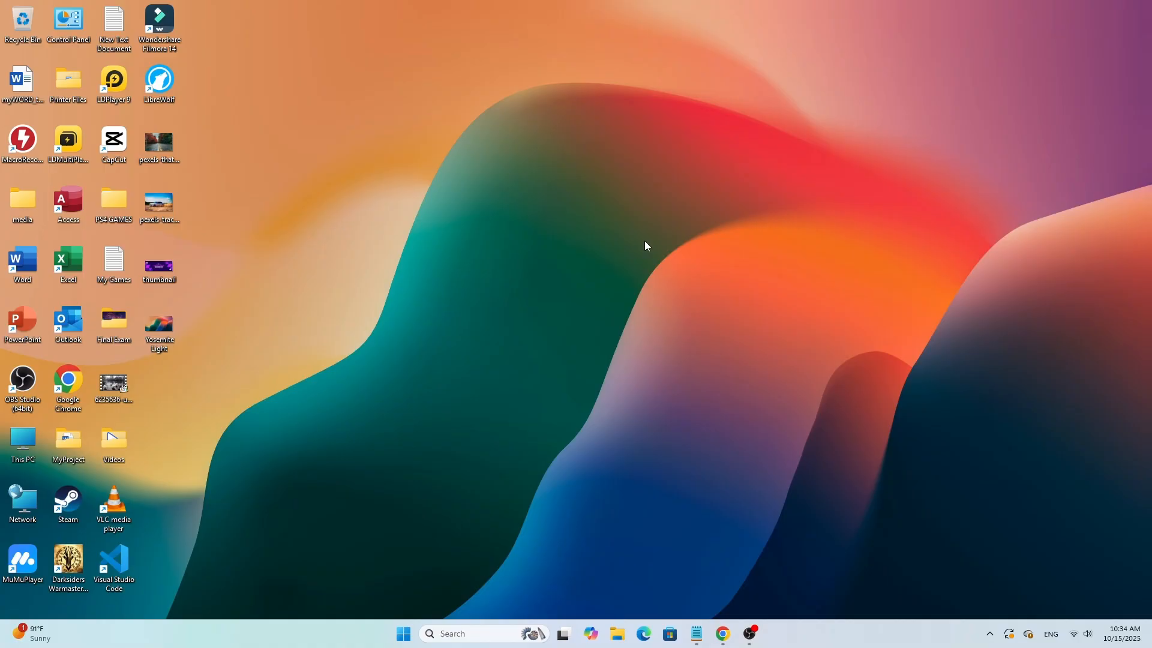
Step: Return to the Mac Dock for Windows page and pause the ad blocker for that site
{"action": "left_click", "coordinate": [722, 633]}
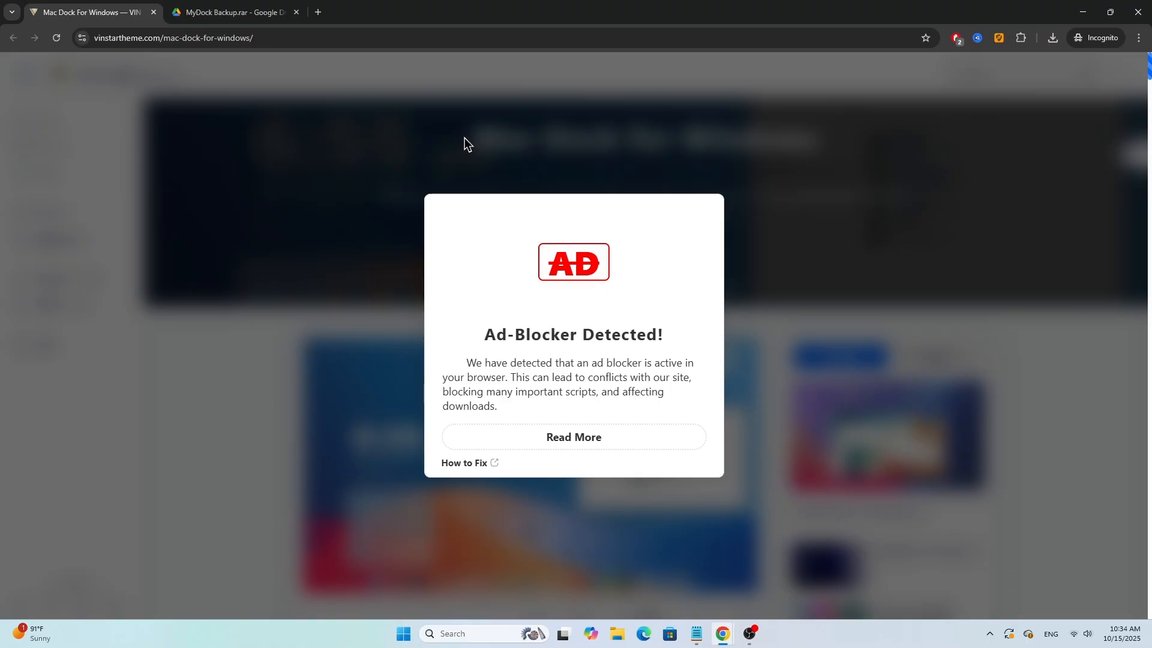
{"action": "mouse_move", "coordinate": [296, 96]}
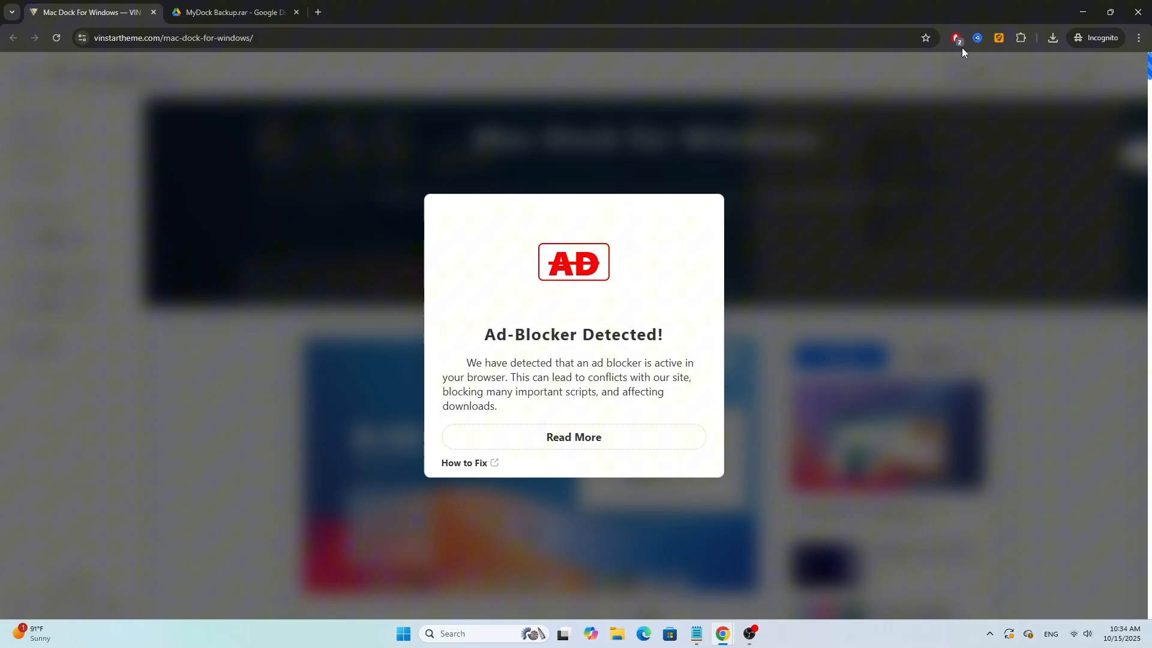
{"action": "left_click", "coordinate": [957, 37]}
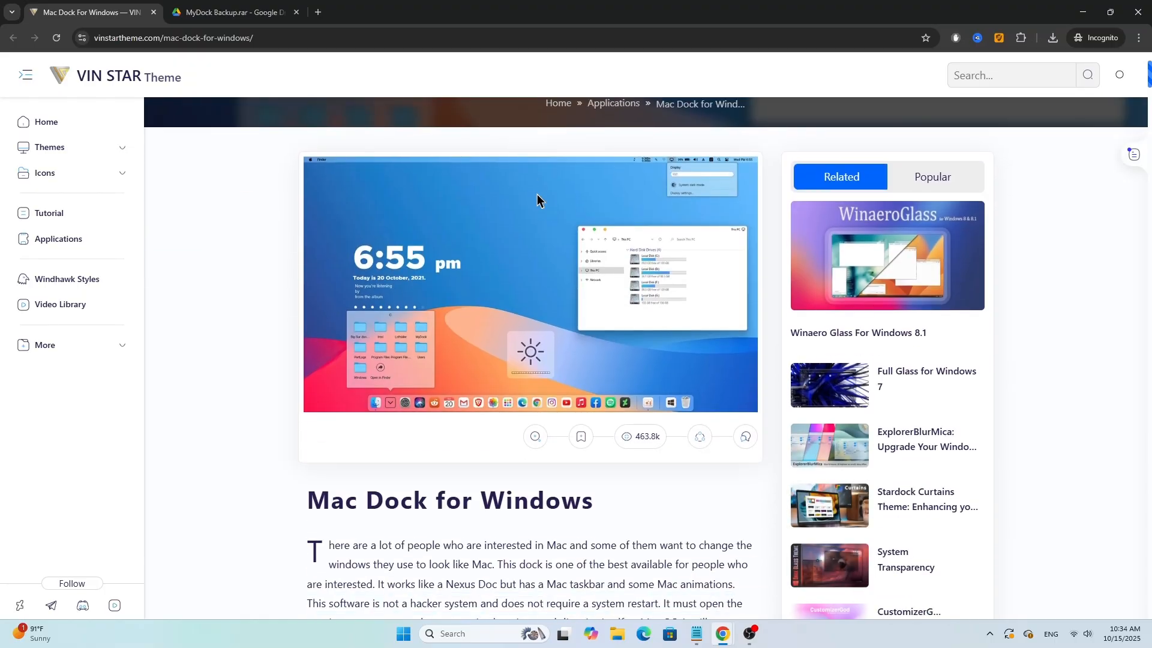
Step: Download MyDockFinder 2024 via its popup download page, then close that page
{"action": "scroll", "scroll_direction": "down", "scroll_amount": 3}
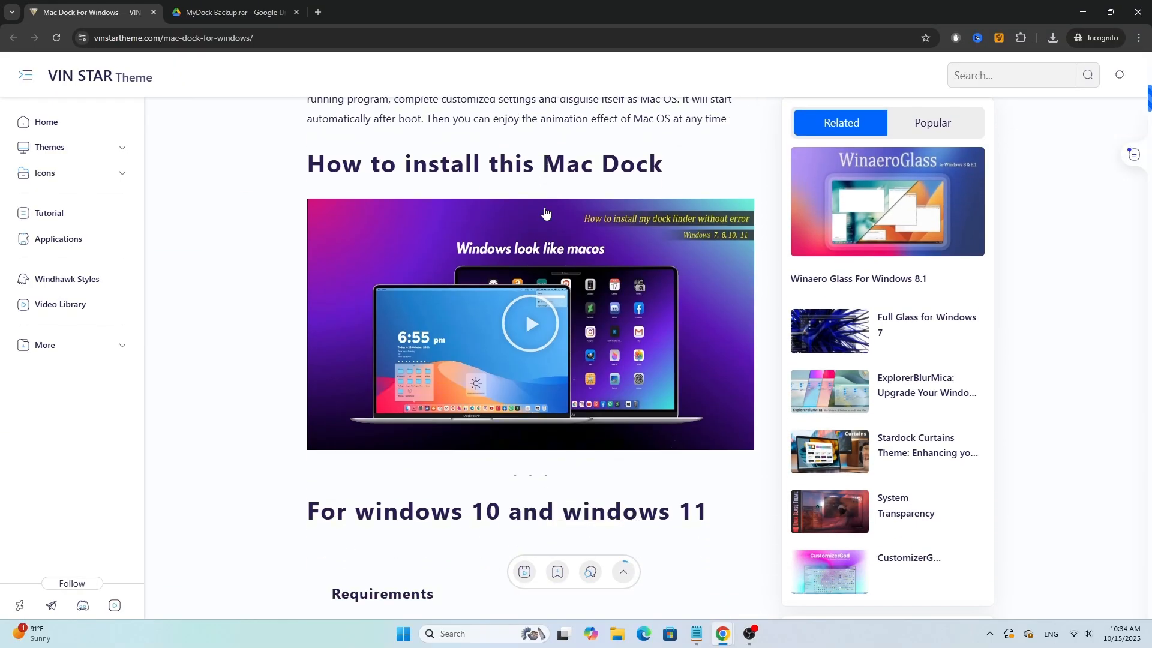
{"action": "scroll", "scroll_direction": "down", "scroll_amount": 3}
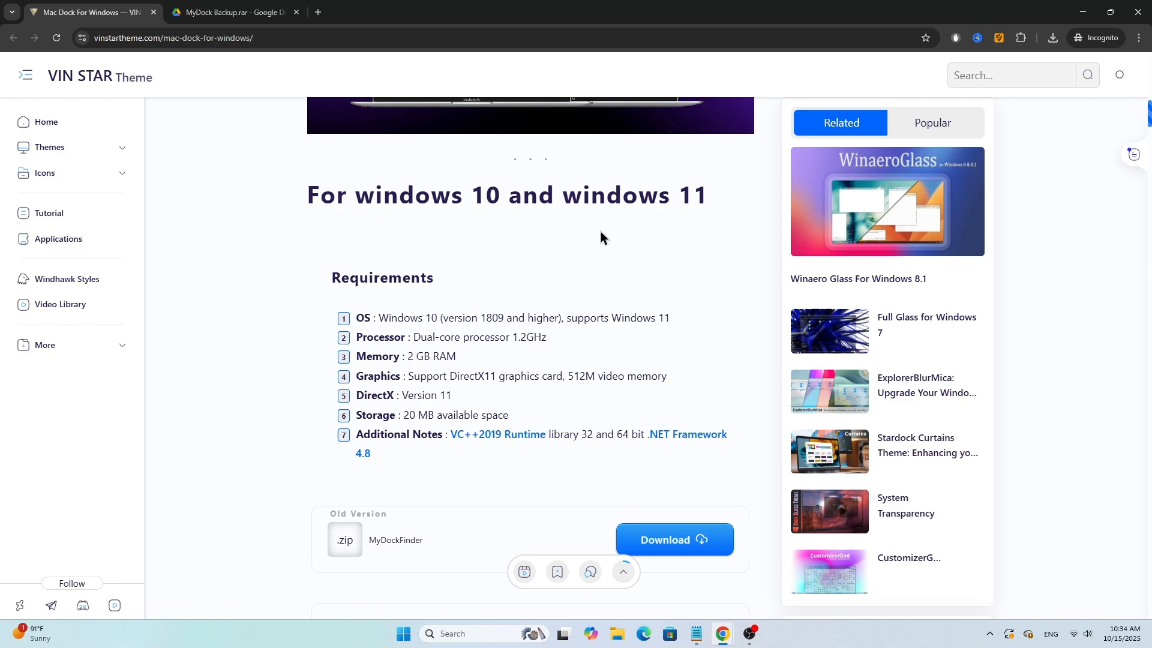
{"action": "scroll", "scroll_direction": "down", "scroll_amount": 3}
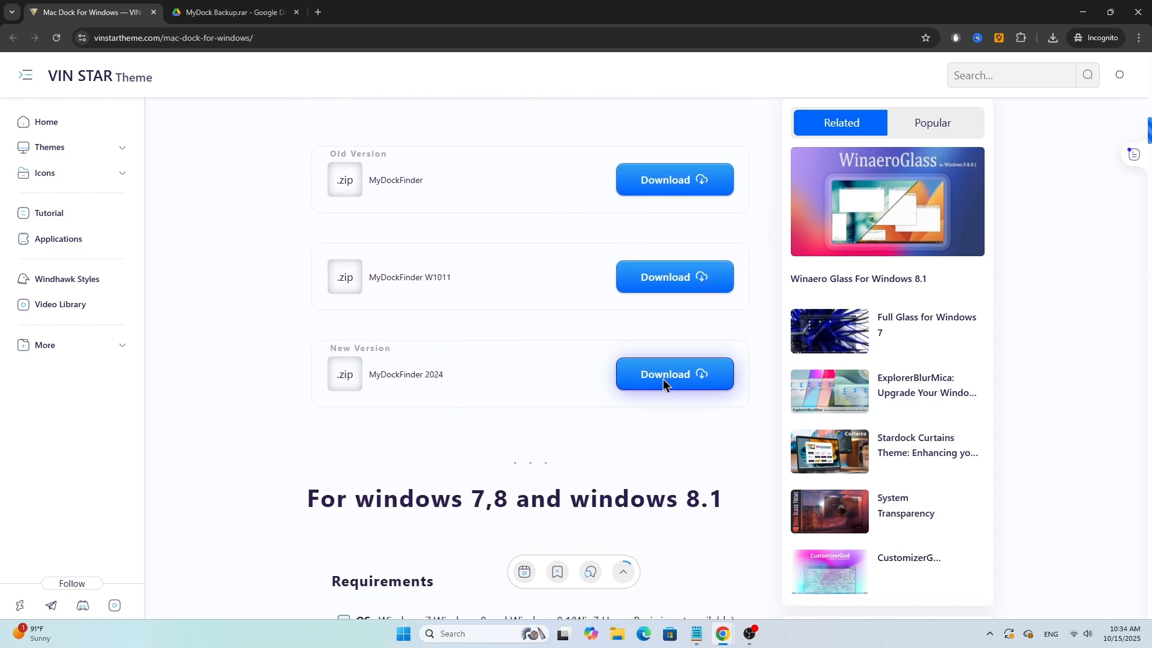
{"action": "left_click", "coordinate": [672, 374]}
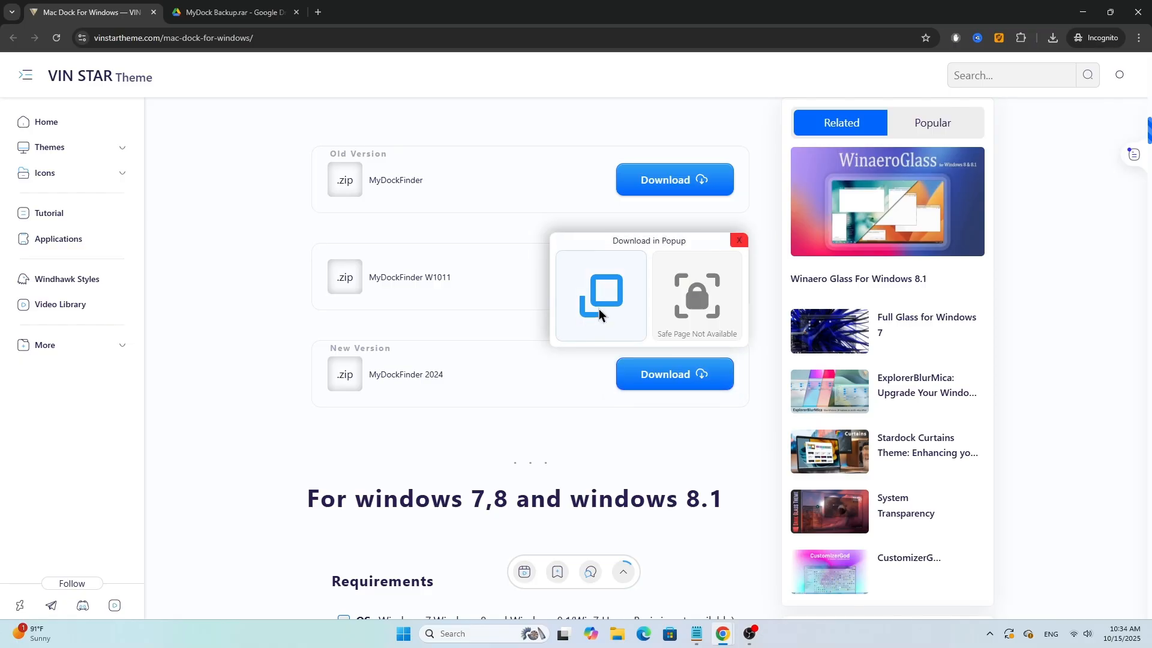
{"action": "left_click", "coordinate": [600, 295]}
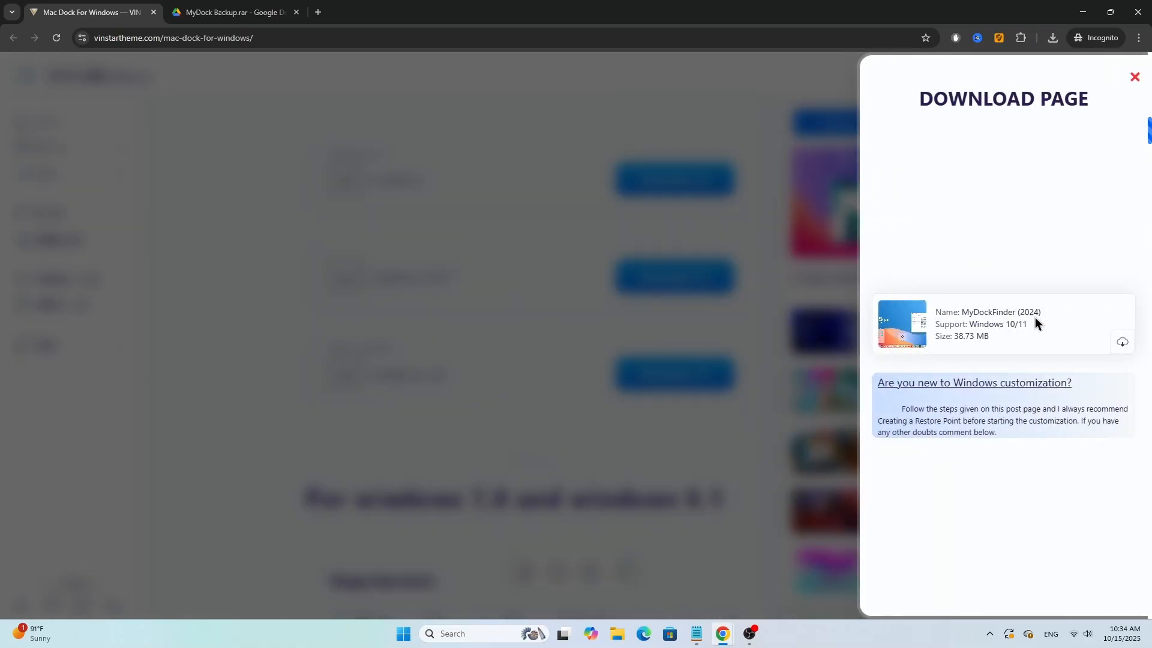
{"action": "left_click", "coordinate": [1122, 341]}
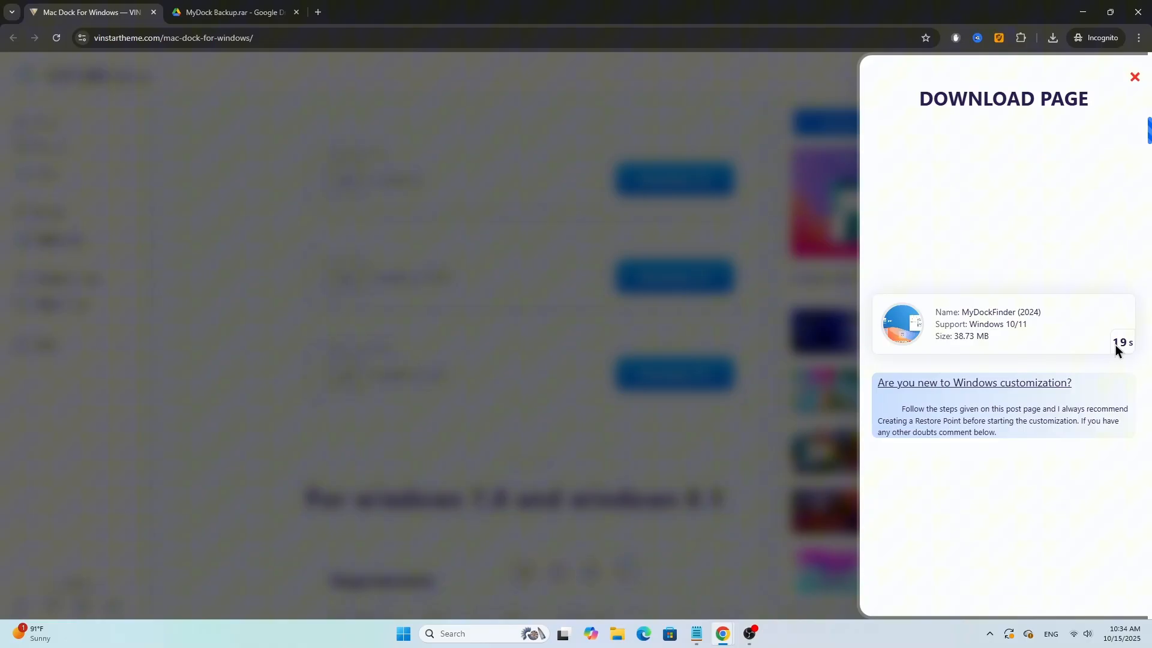
{"action": "mouse_move", "coordinate": [1033, 336]}
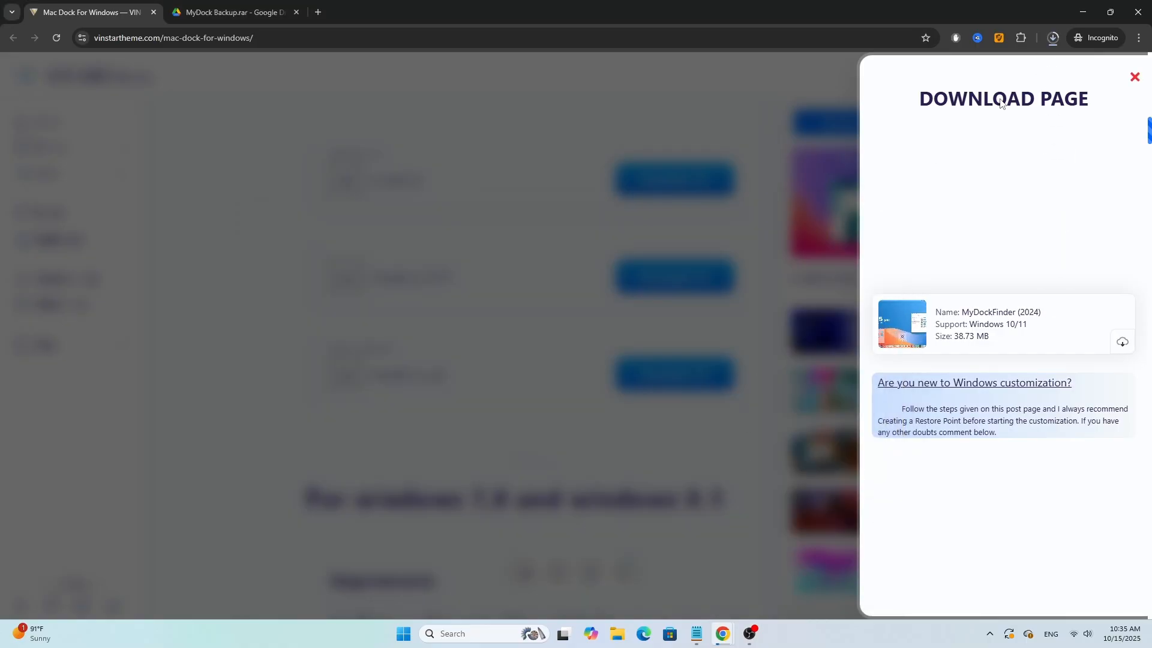
{"action": "mouse_move", "coordinate": [1050, 116]}
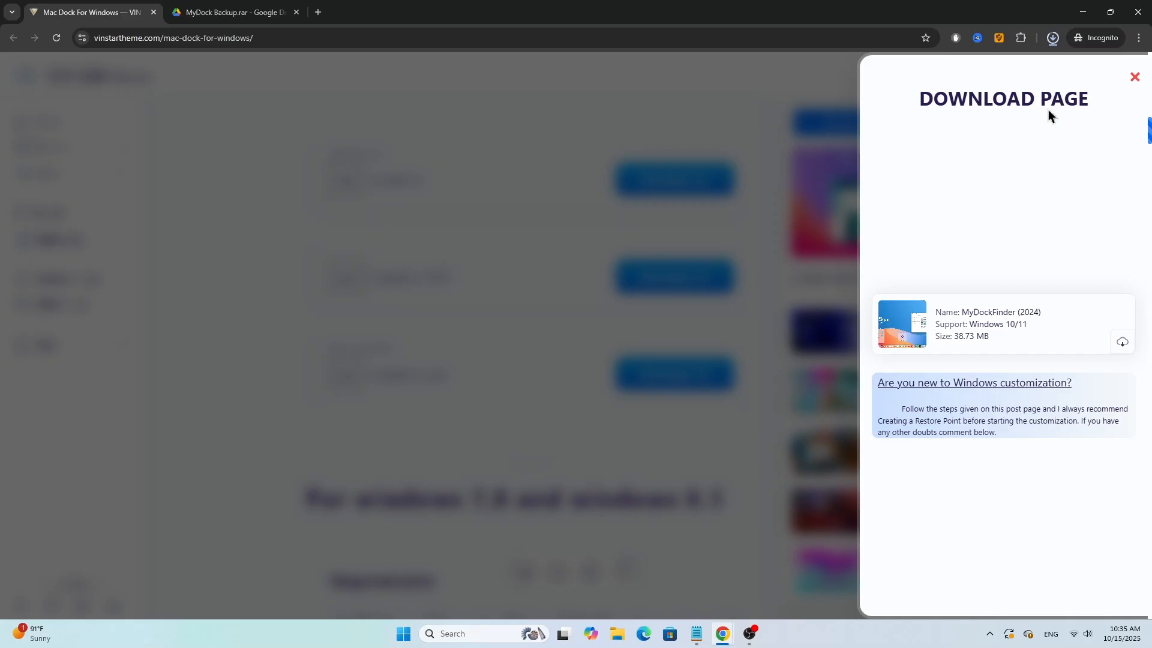
{"action": "mouse_move", "coordinate": [1077, 100]}
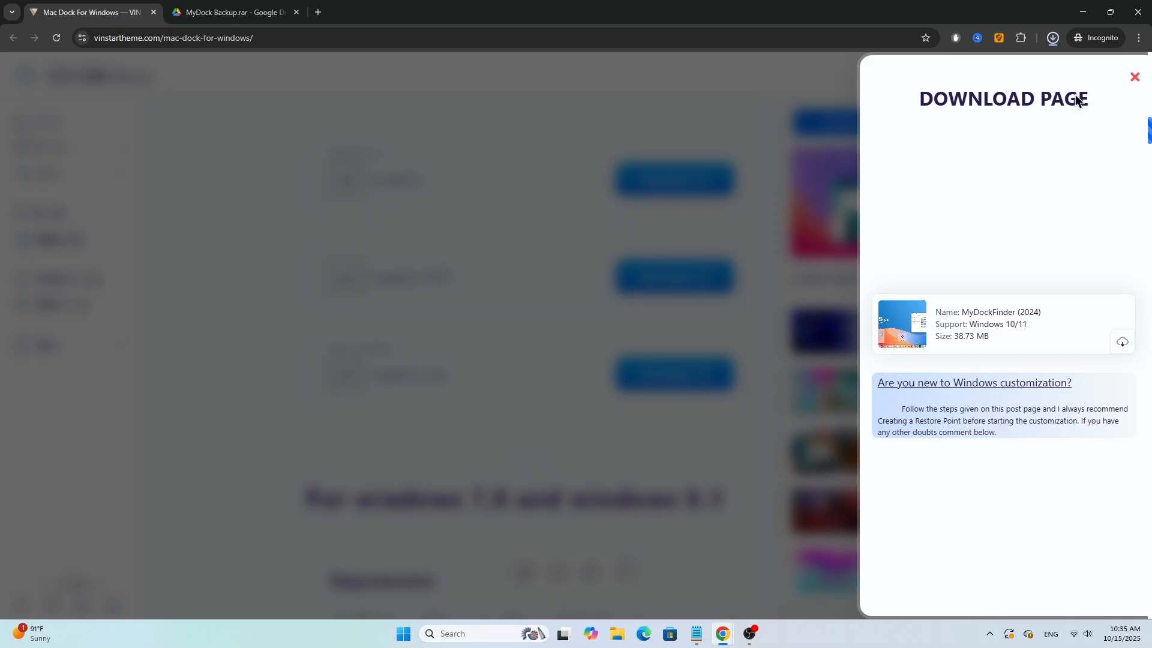
{"action": "left_click", "coordinate": [1134, 76]}
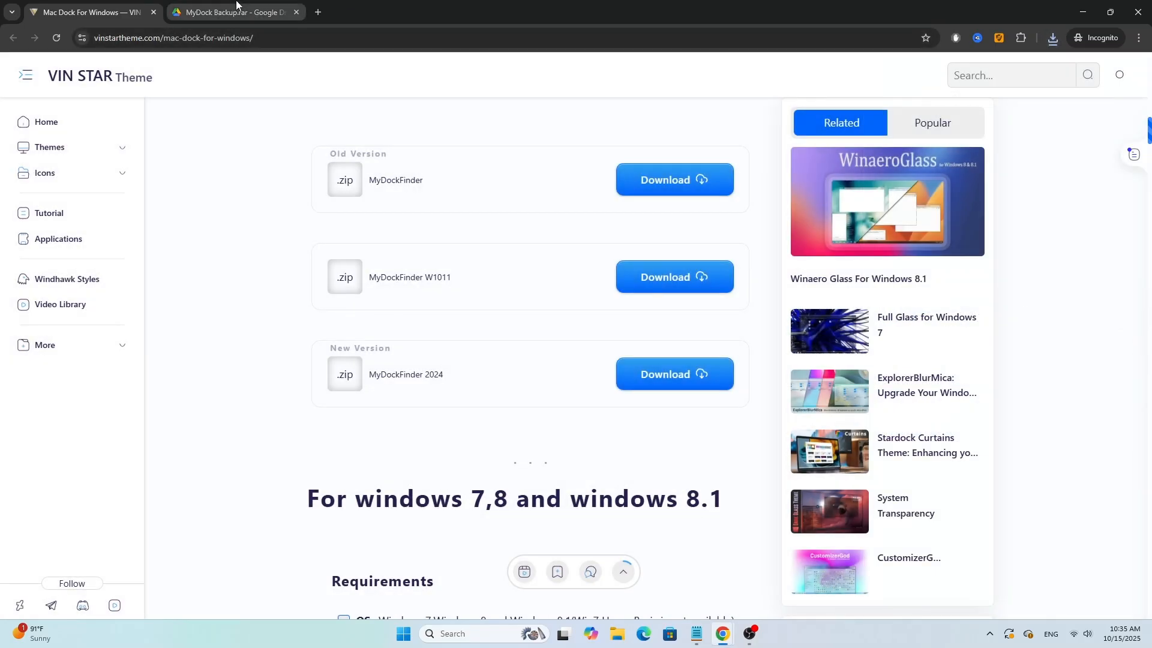
Step: Download MyDock Backup.rar from its Google Drive tab and save it into Downloads
{"action": "left_click", "coordinate": [233, 12]}
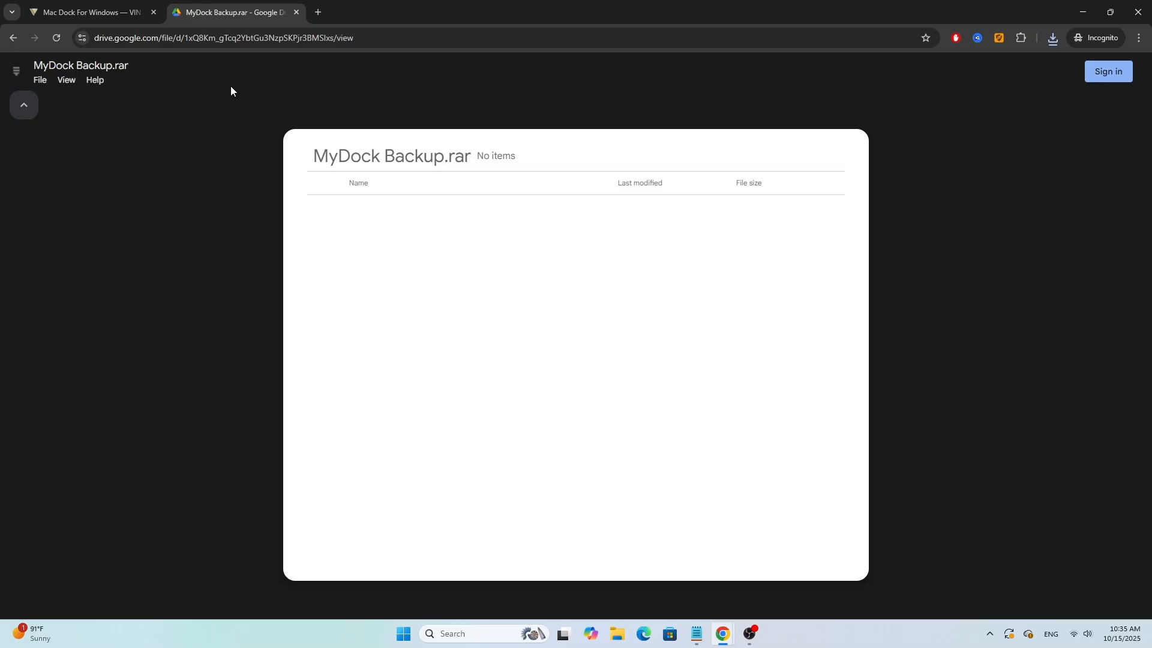
{"action": "left_click", "coordinate": [40, 80]}
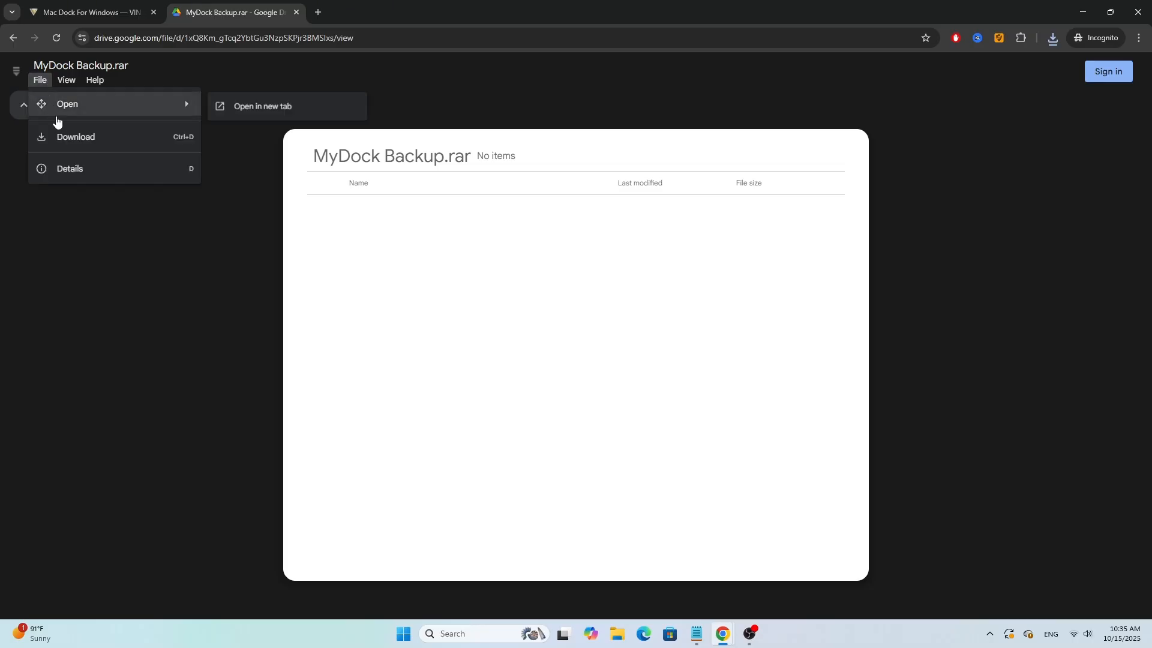
{"action": "left_click", "coordinate": [75, 137]}
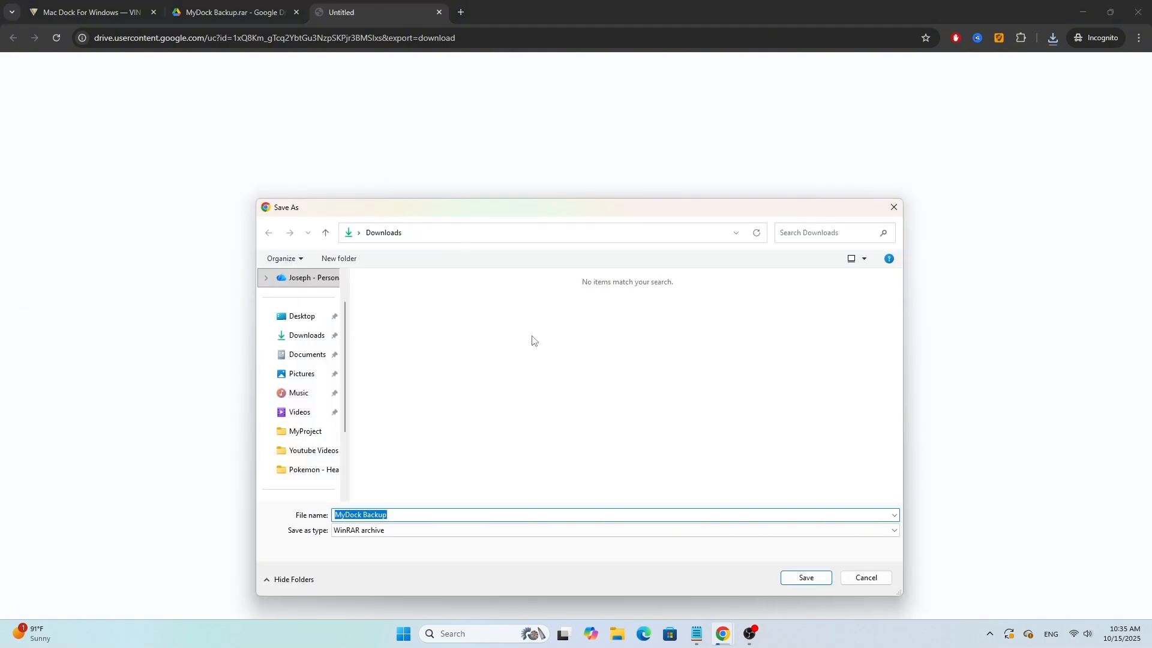
{"action": "left_click", "coordinate": [865, 577]}
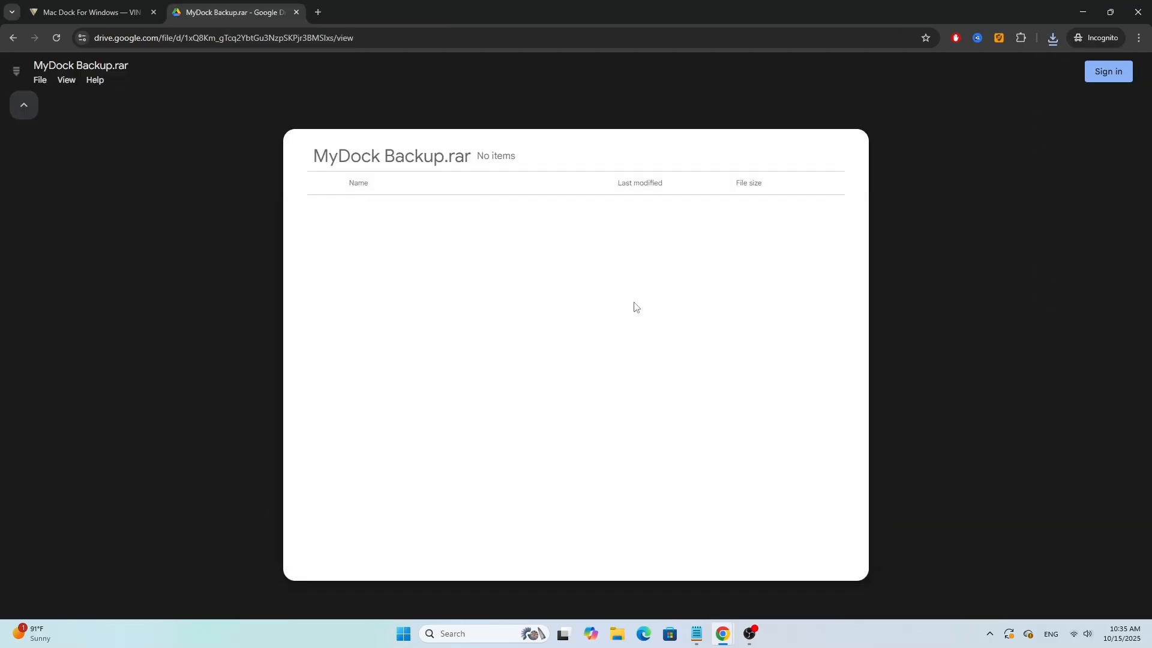
{"action": "mouse_move", "coordinate": [468, 109]}
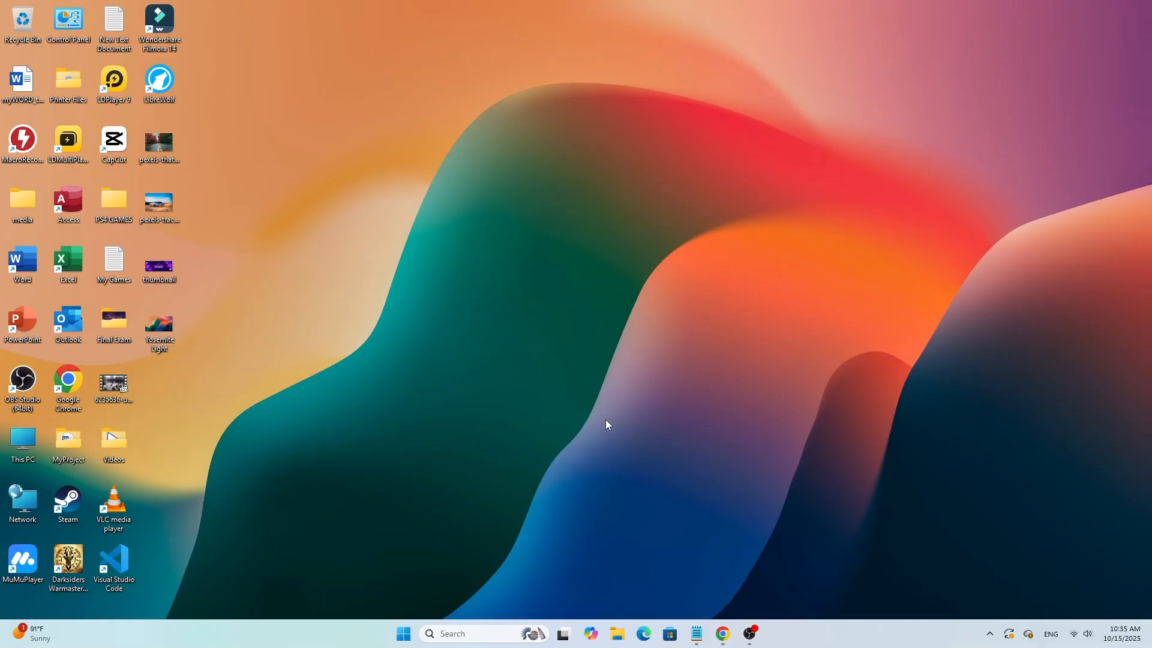
Step: Open File Explorer's Downloads and open the MyDockFinder 2024 zip and its inner folder
{"action": "left_click", "coordinate": [616, 633]}
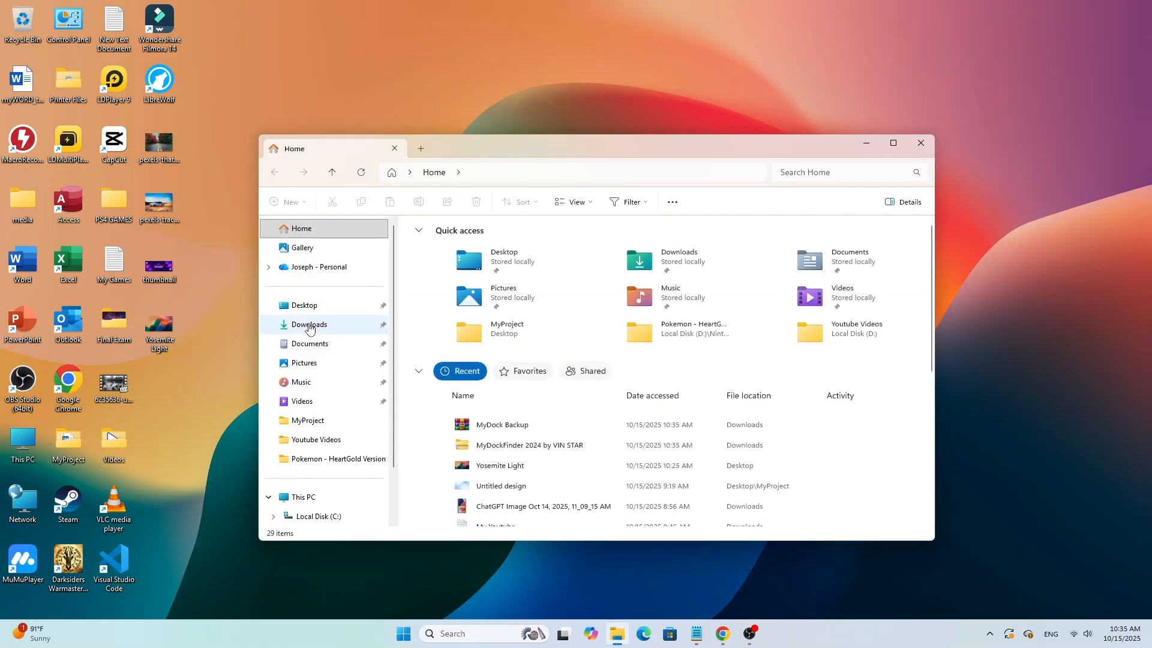
{"action": "left_click", "coordinate": [308, 324]}
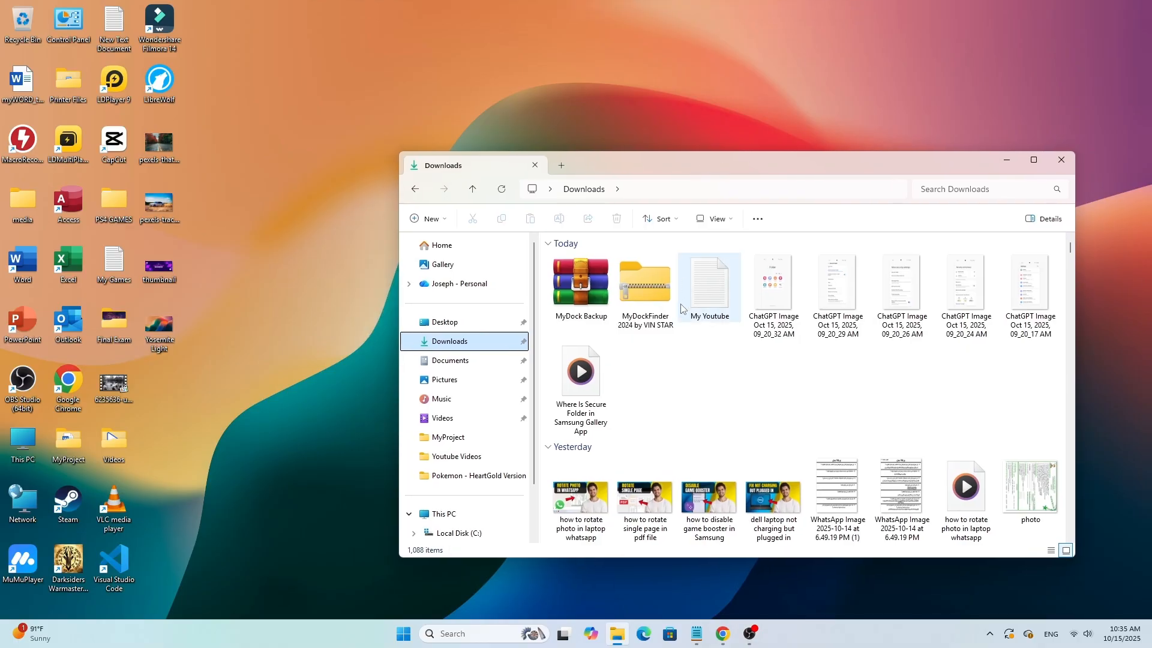
{"action": "left_click", "coordinate": [644, 282]}
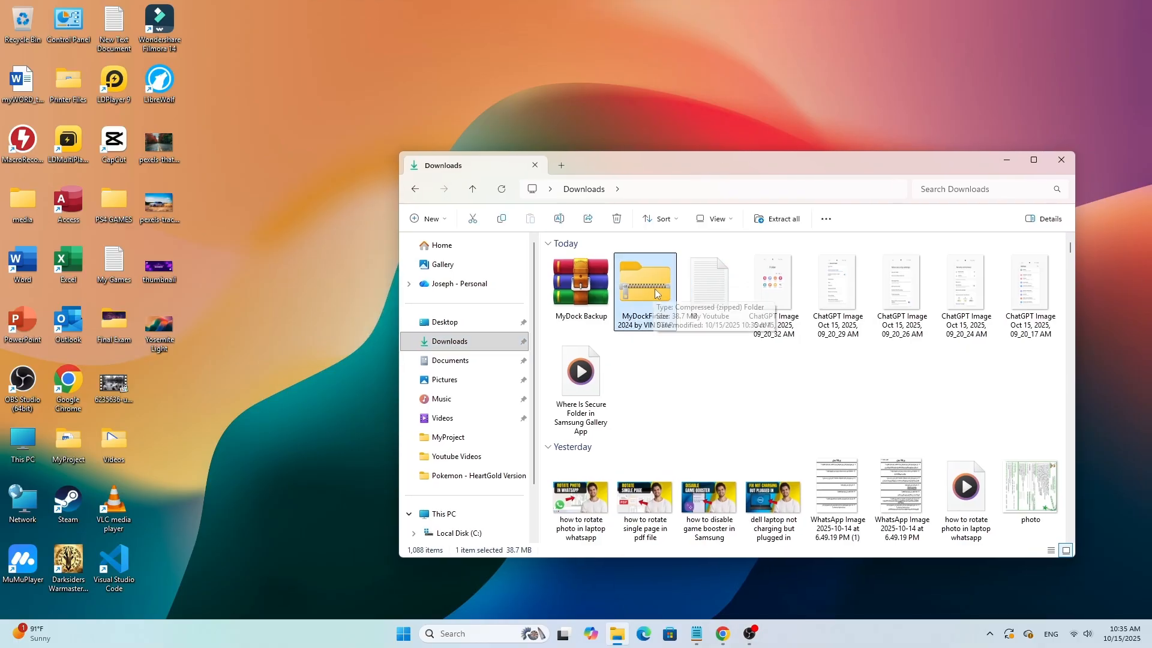
{"action": "double_click", "coordinate": [645, 282]}
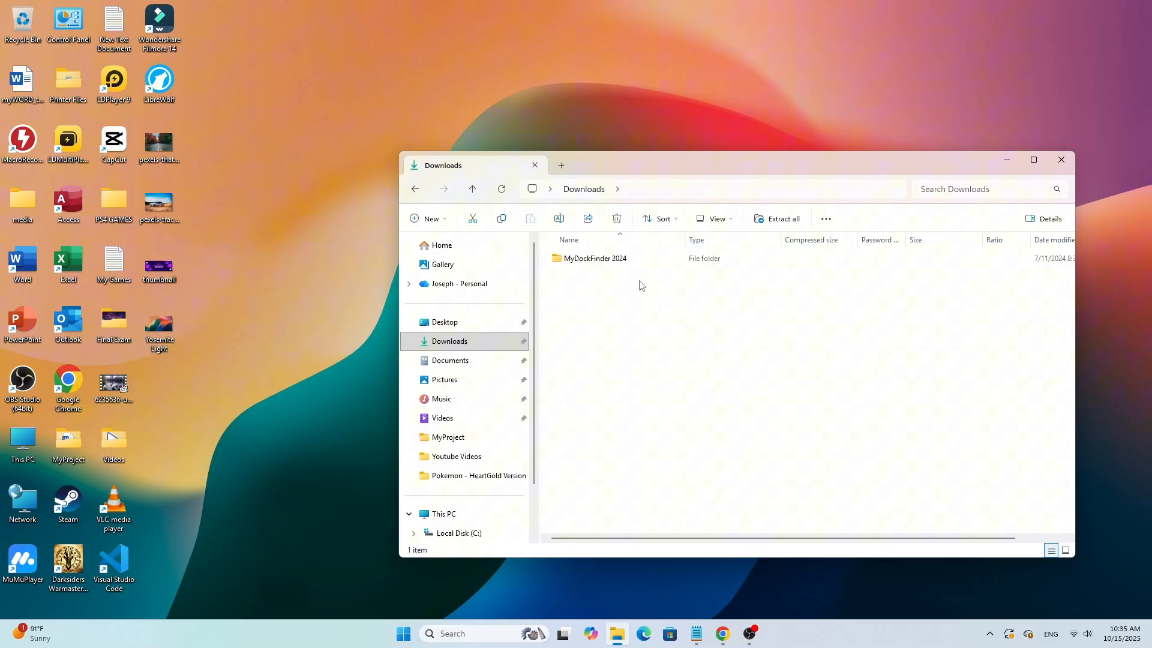
{"action": "double_click", "coordinate": [595, 258]}
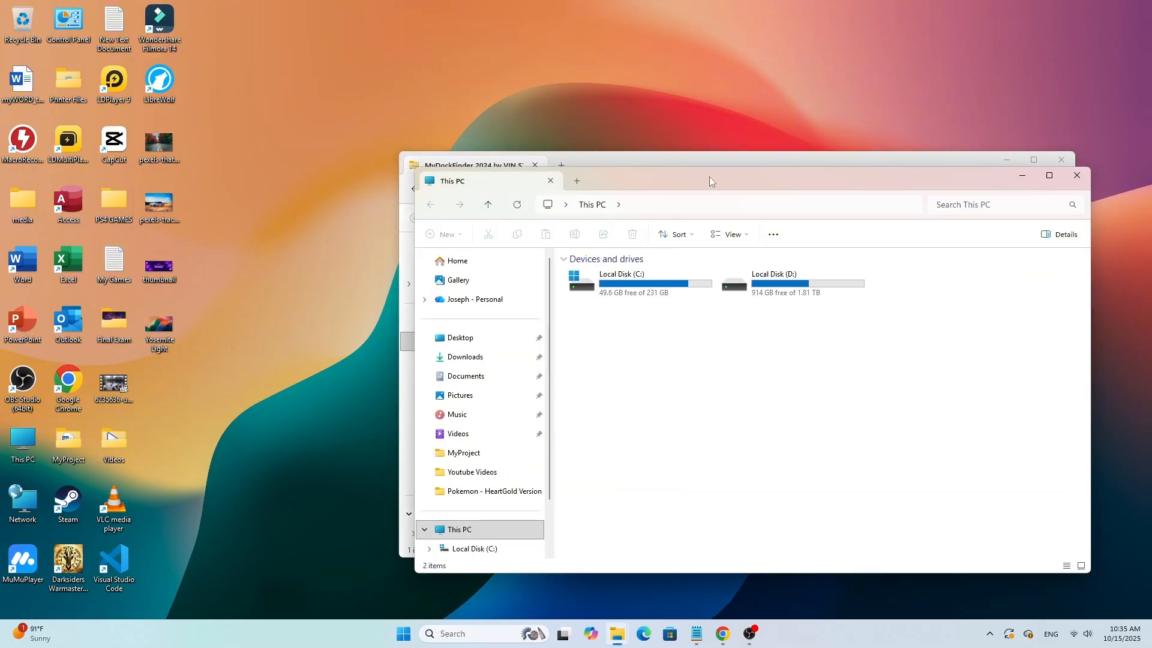
Step: Open Local Disk (C:), then open MyDock Backup.rar in WinRAR
{"action": "double_click", "coordinate": [621, 282]}
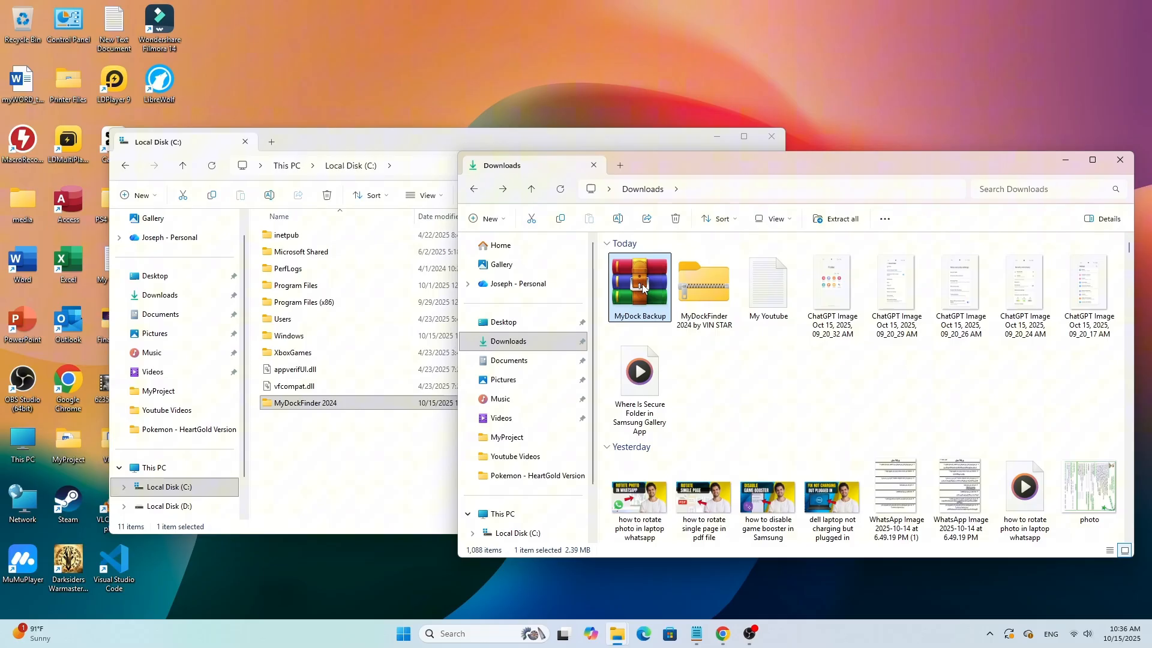
{"action": "double_click", "coordinate": [639, 284]}
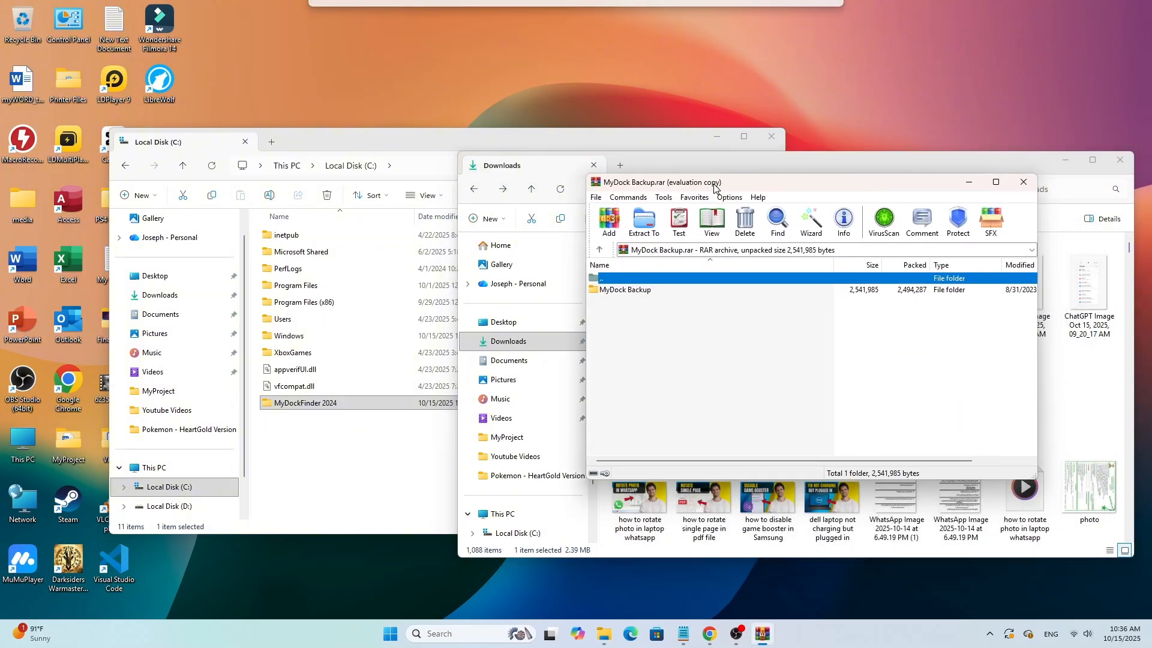
{"action": "mouse_move", "coordinate": [629, 295]}
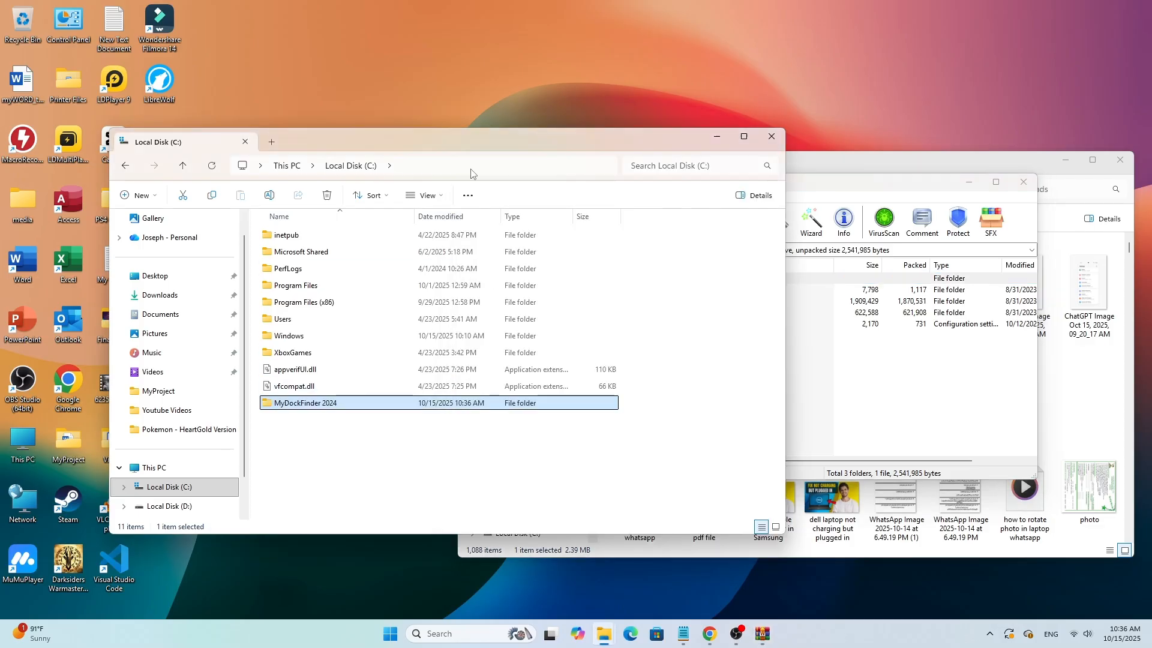
{"action": "mouse_move", "coordinate": [360, 403]}
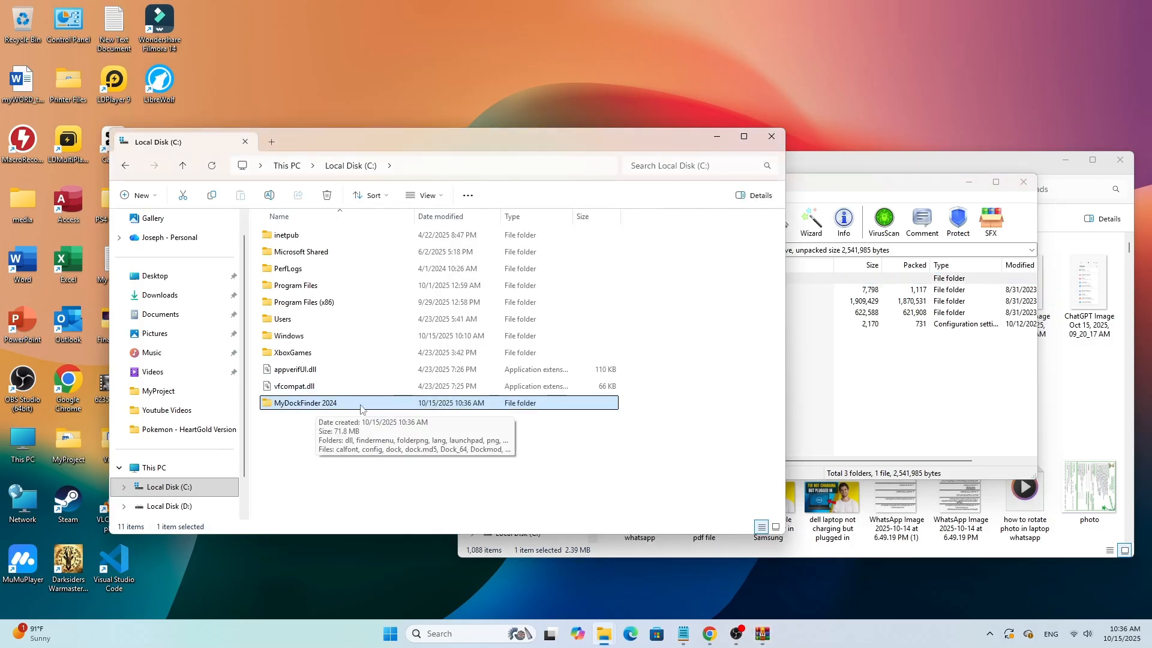
Step: Copy backup, launchpad, png and config.ini into MyDockFinder 2024, replacing config.ini, and close WinRAR
{"action": "double_click", "coordinate": [301, 403]}
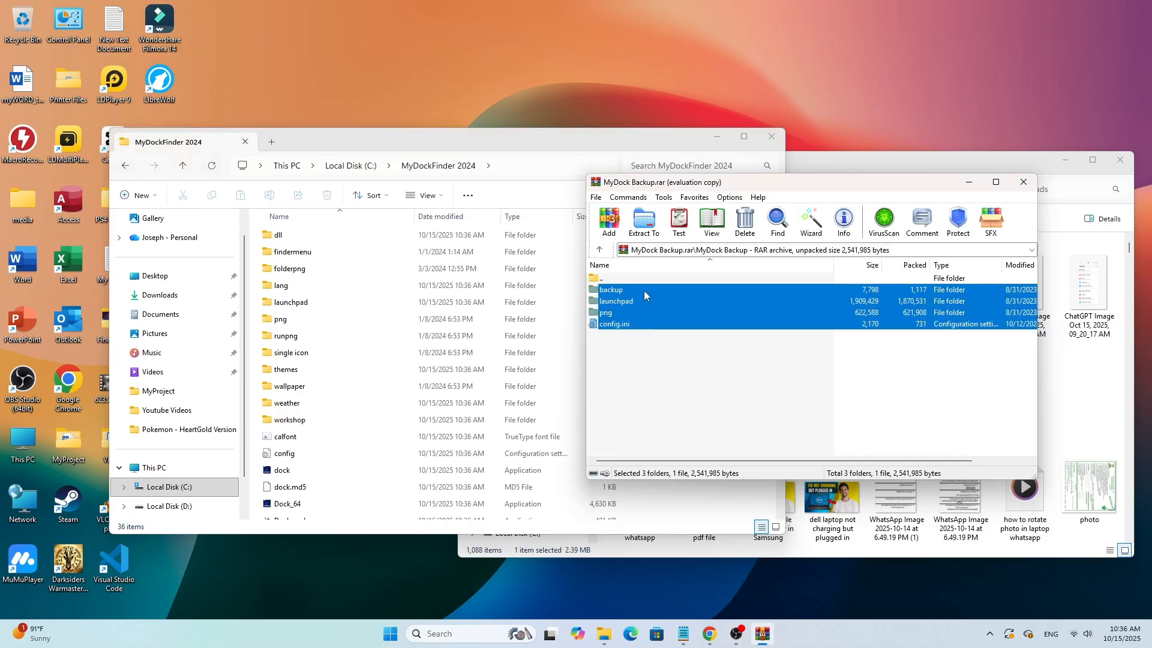
{"action": "left_click", "coordinate": [642, 220]}
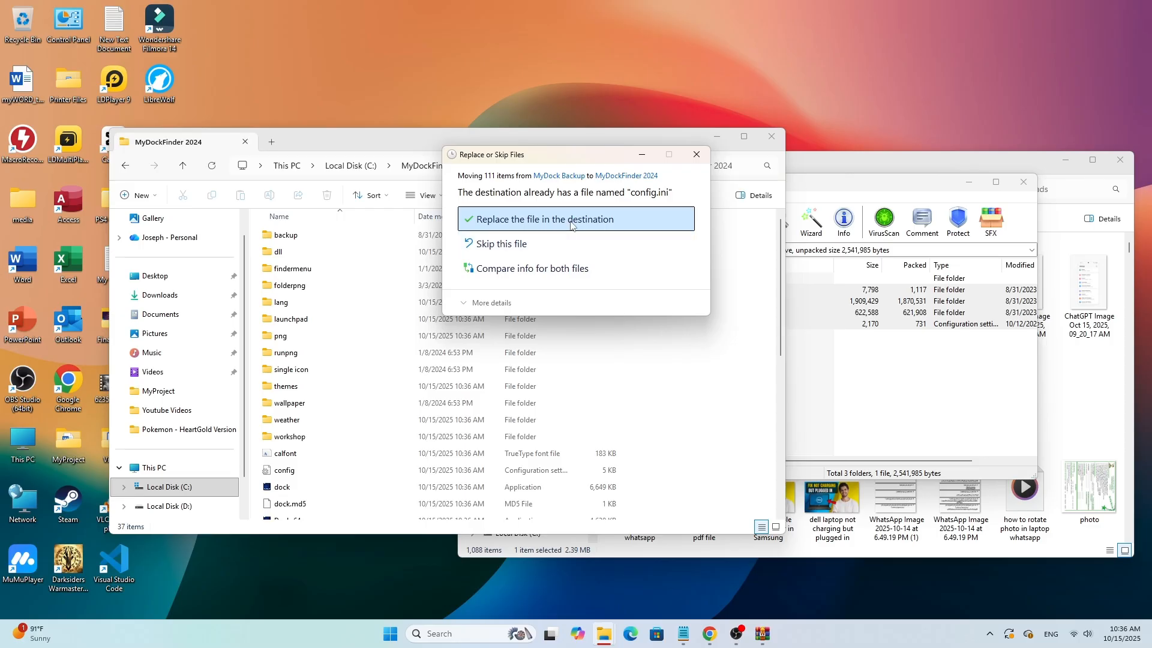
{"action": "left_click", "coordinate": [576, 219]}
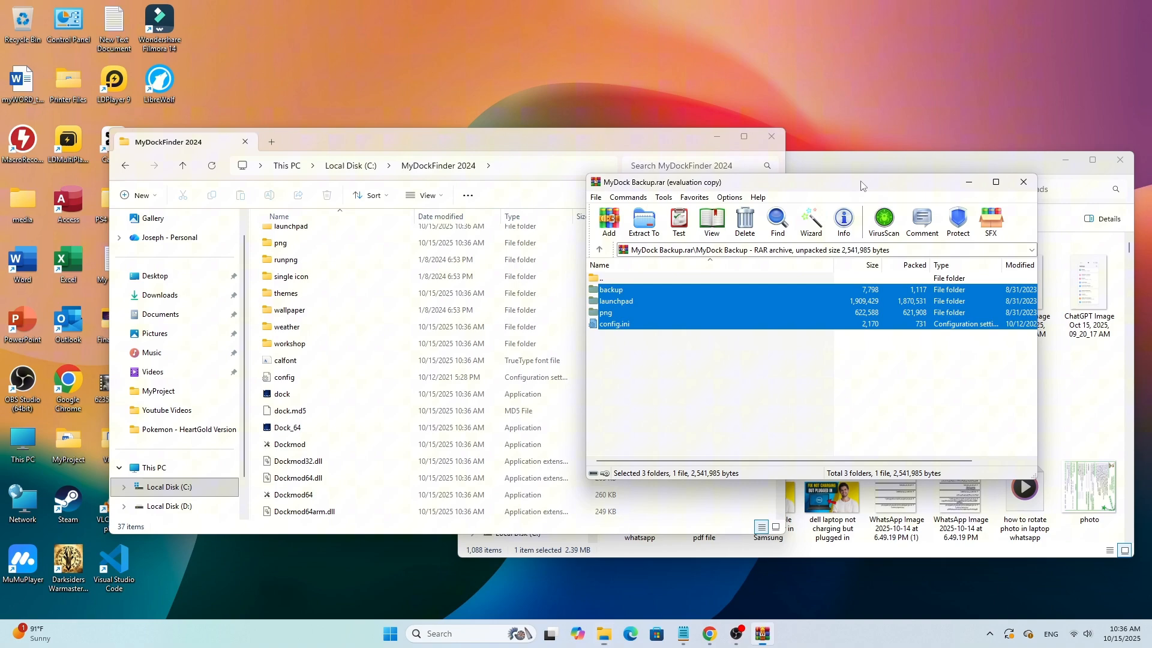
{"action": "left_click", "coordinate": [1021, 182]}
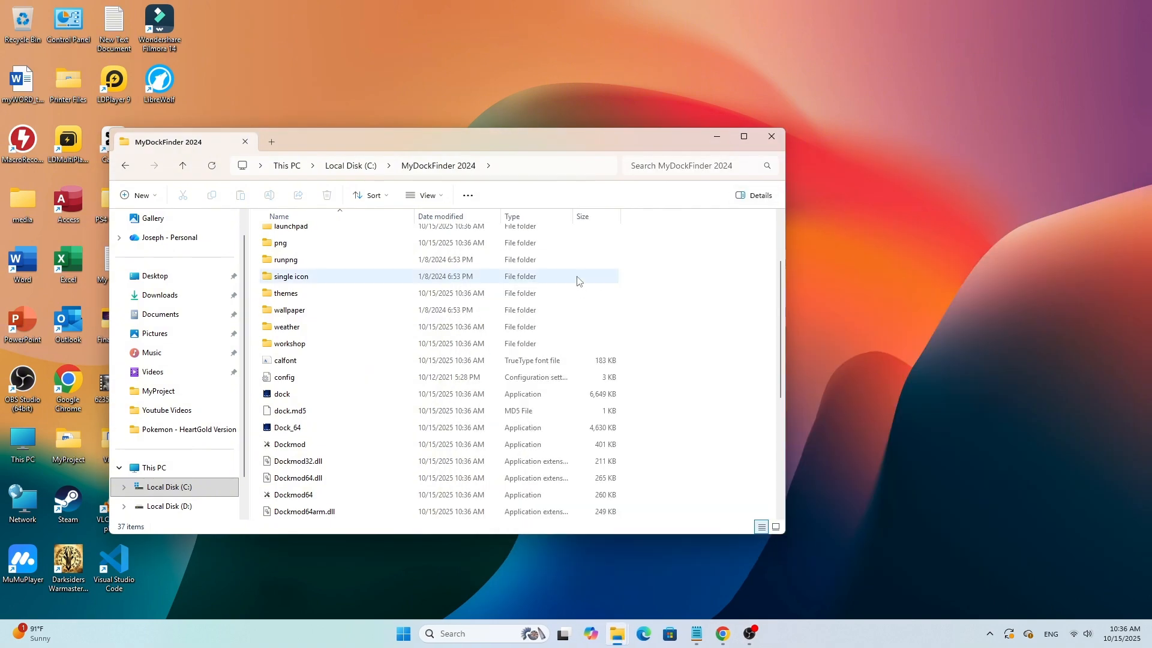
Step: Run Dock_64, allowing both Dock_64 and dockmod.exe through their security warnings
{"action": "scroll", "scroll_direction": "down", "scroll_amount": 3}
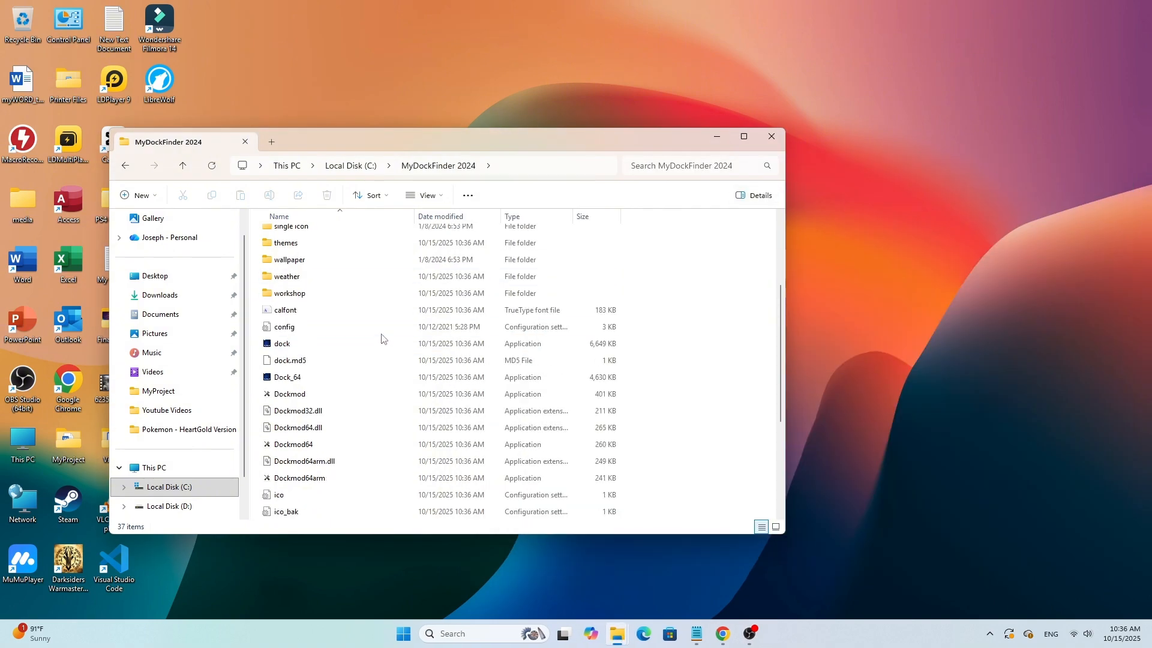
{"action": "scroll", "scroll_direction": "down", "scroll_amount": 3}
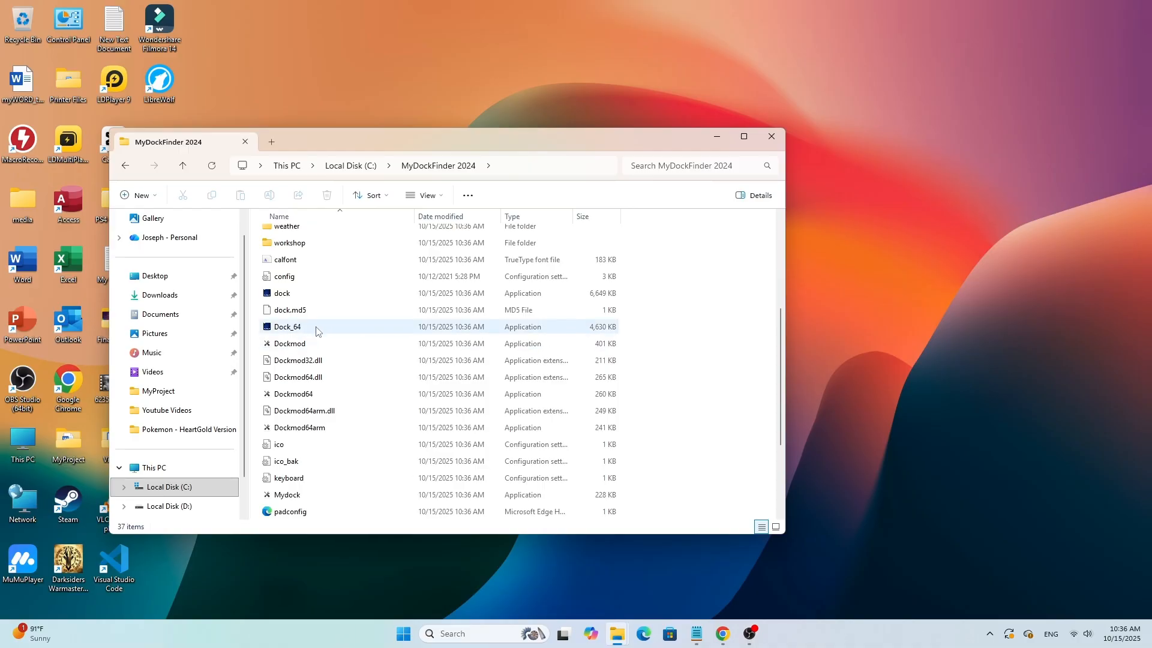
{"action": "mouse_move", "coordinate": [316, 331]}
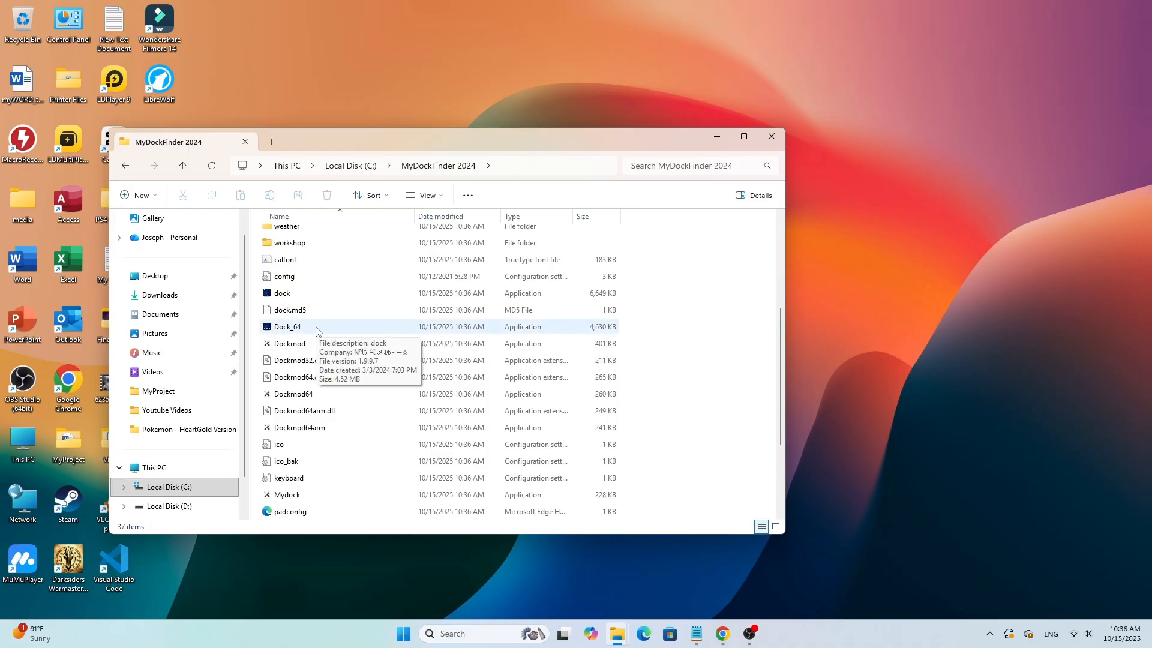
{"action": "double_click", "coordinate": [288, 326]}
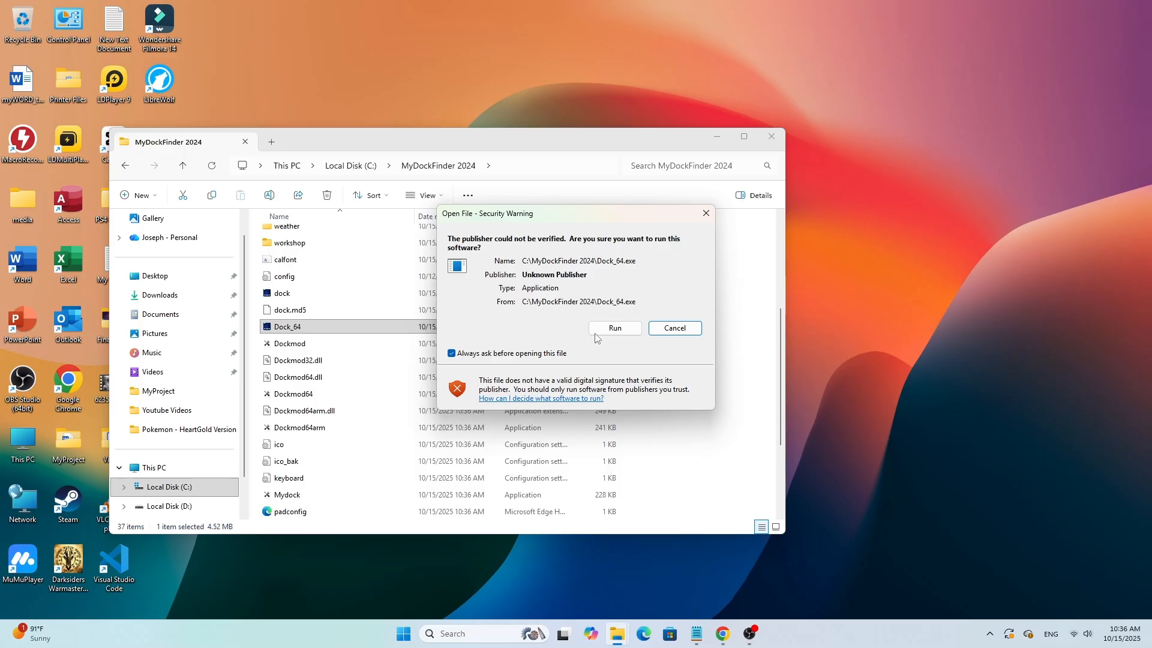
{"action": "left_click", "coordinate": [615, 328]}
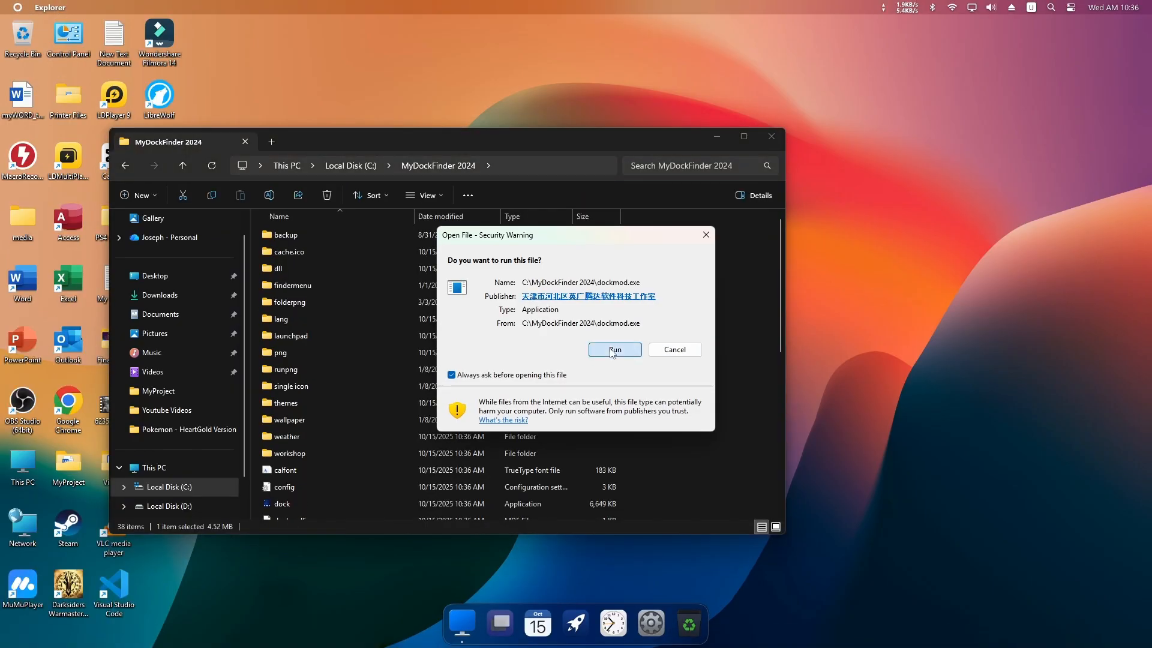
{"action": "left_click", "coordinate": [615, 350]}
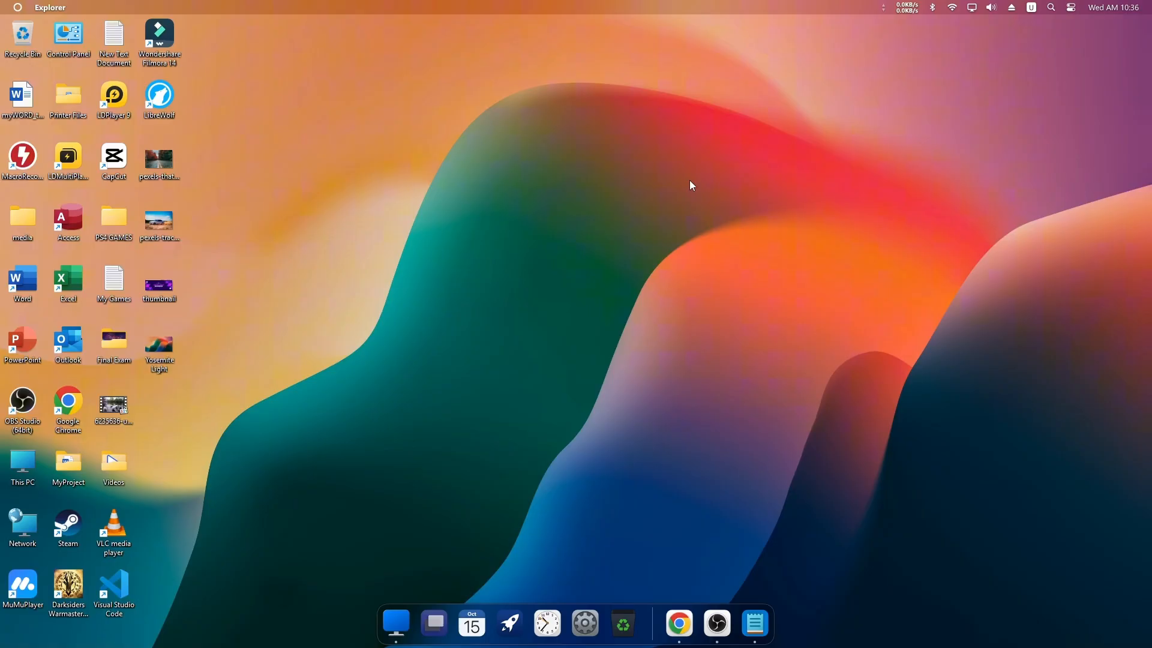
{"action": "mouse_move", "coordinate": [476, 622]}
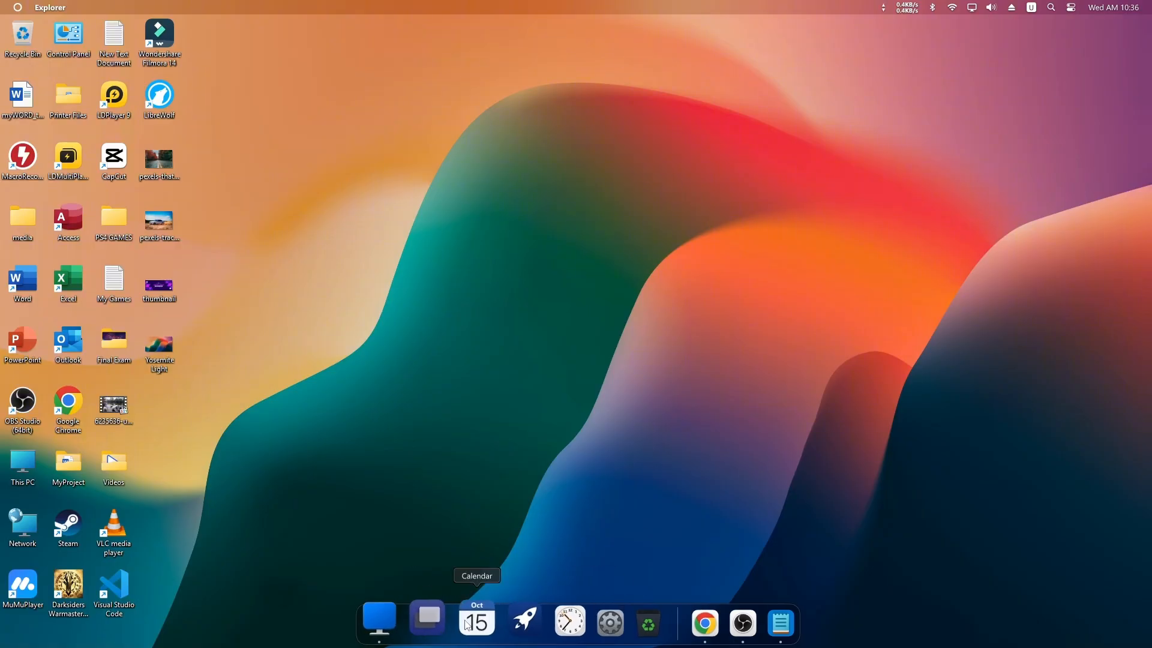
{"action": "mouse_move", "coordinate": [583, 621]}
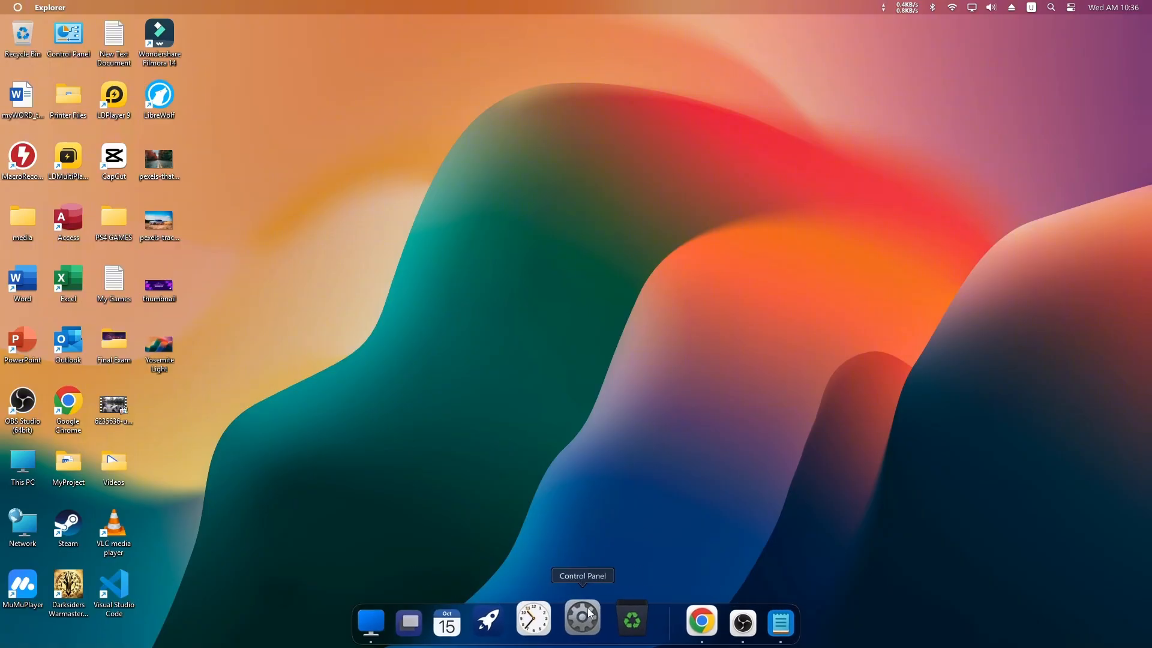
{"action": "mouse_move", "coordinate": [616, 619]}
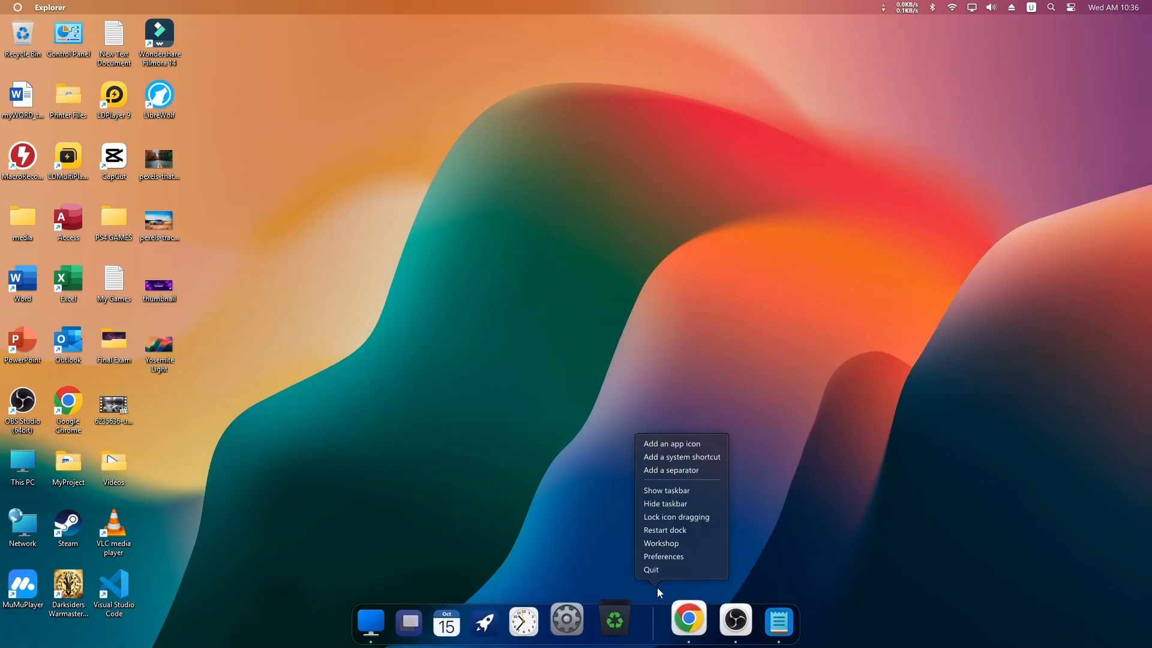
{"action": "mouse_move", "coordinate": [662, 543]}
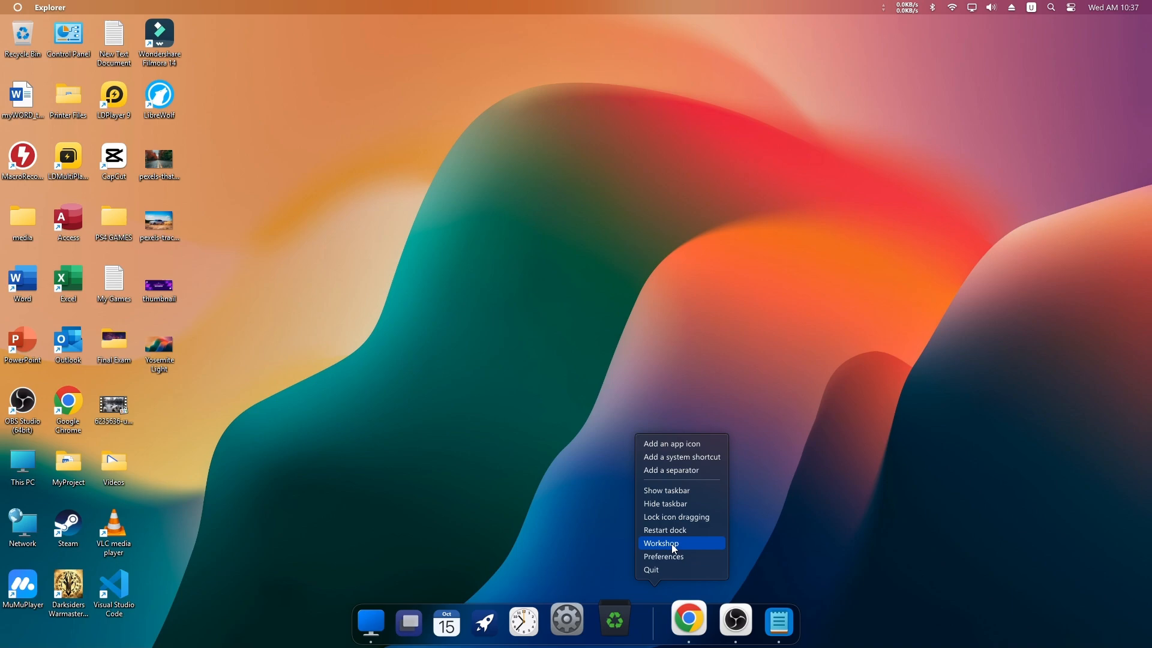
Step: Open the dock's Preferences from its right-click menu
{"action": "left_click", "coordinate": [663, 556]}
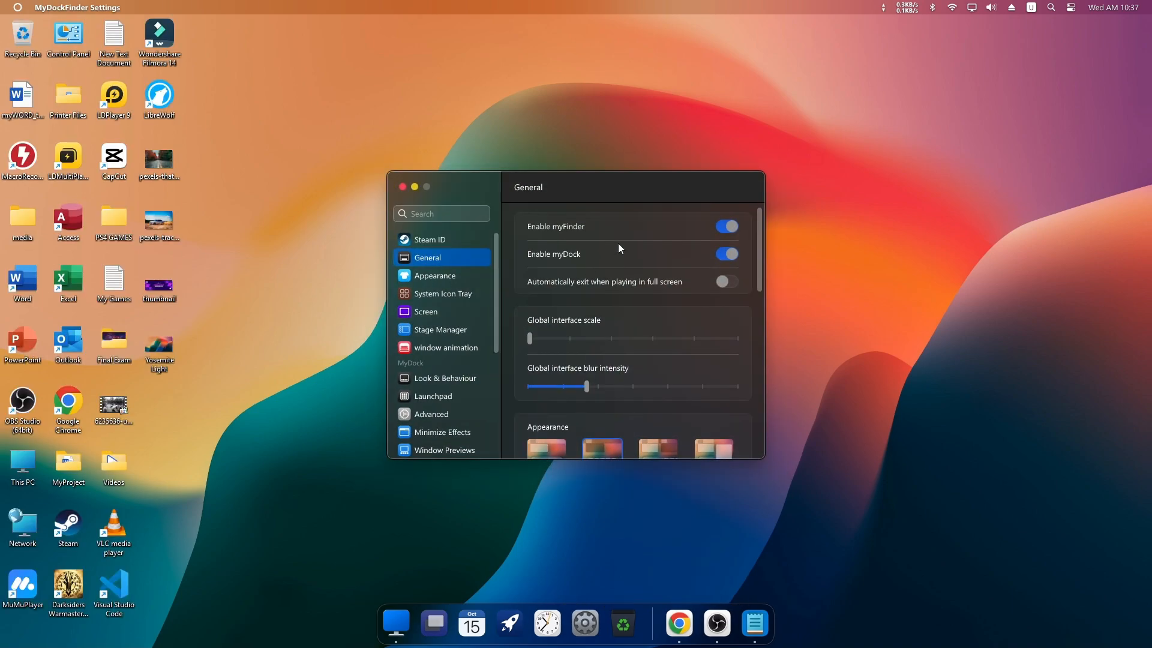
{"action": "mouse_move", "coordinate": [647, 265]}
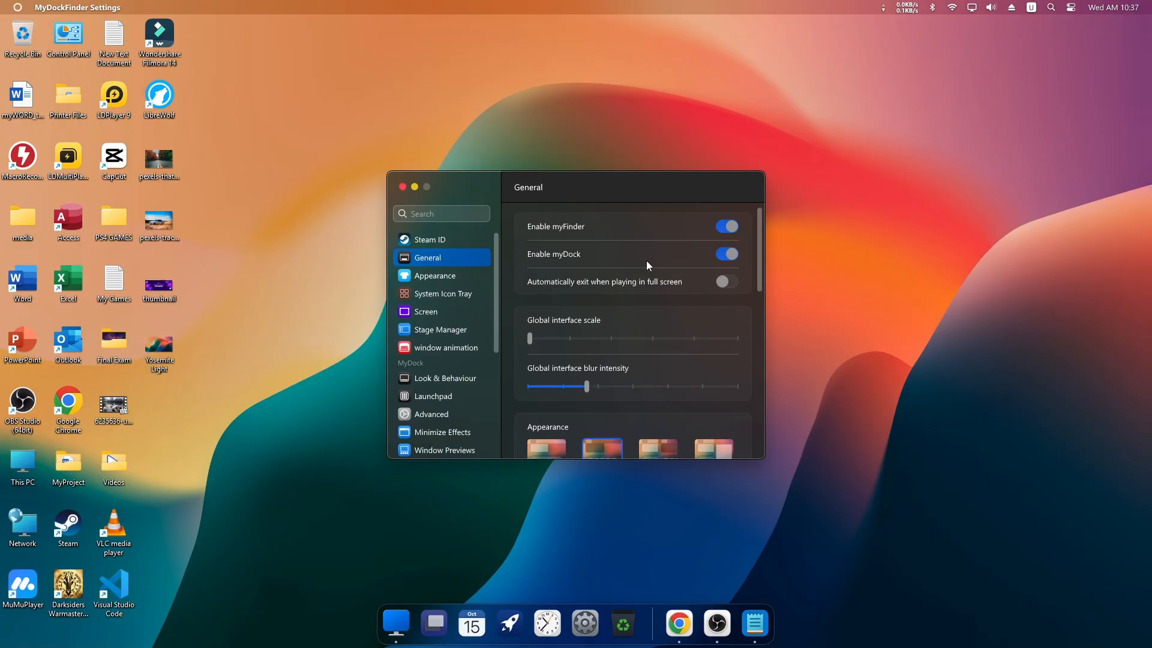
Step: Scroll the General preferences, quit MyDockFinder, and open the Start menu
{"action": "scroll", "scroll_direction": "down", "scroll_amount": 3}
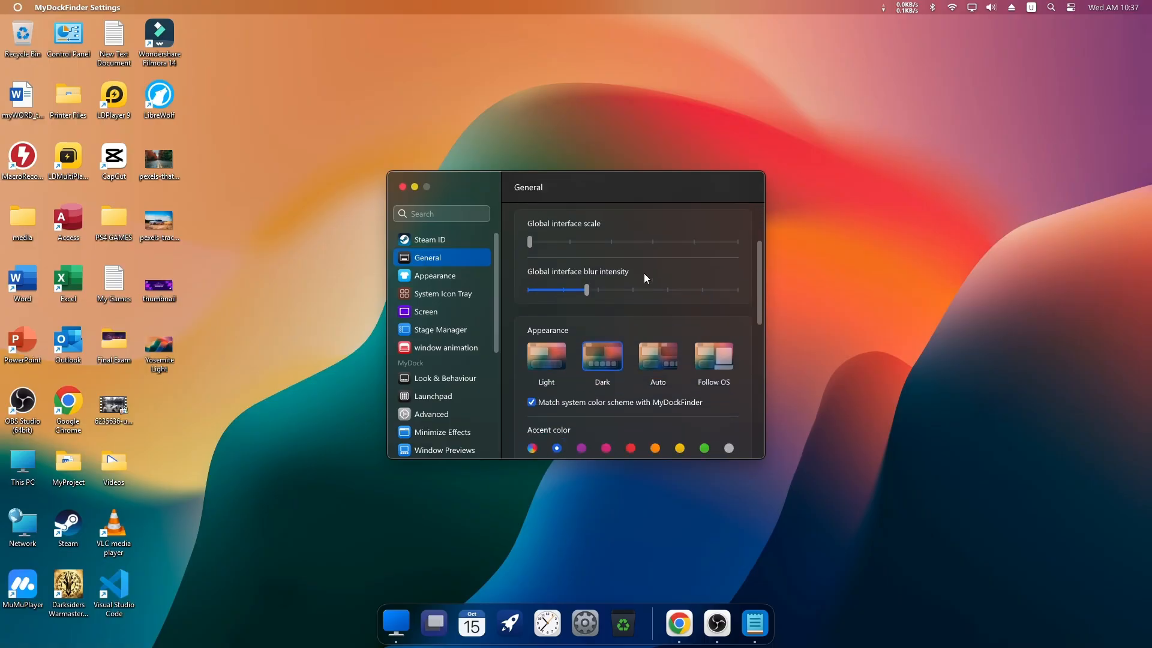
{"action": "scroll", "scroll_direction": "down", "scroll_amount": 3}
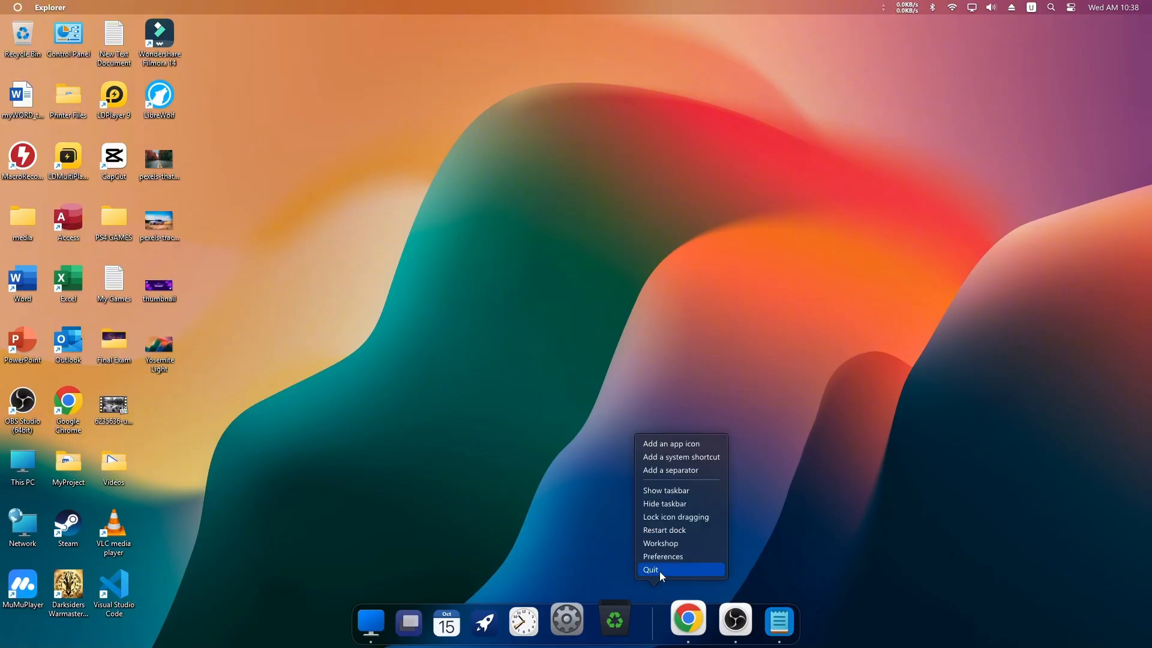
{"action": "left_click", "coordinate": [650, 570]}
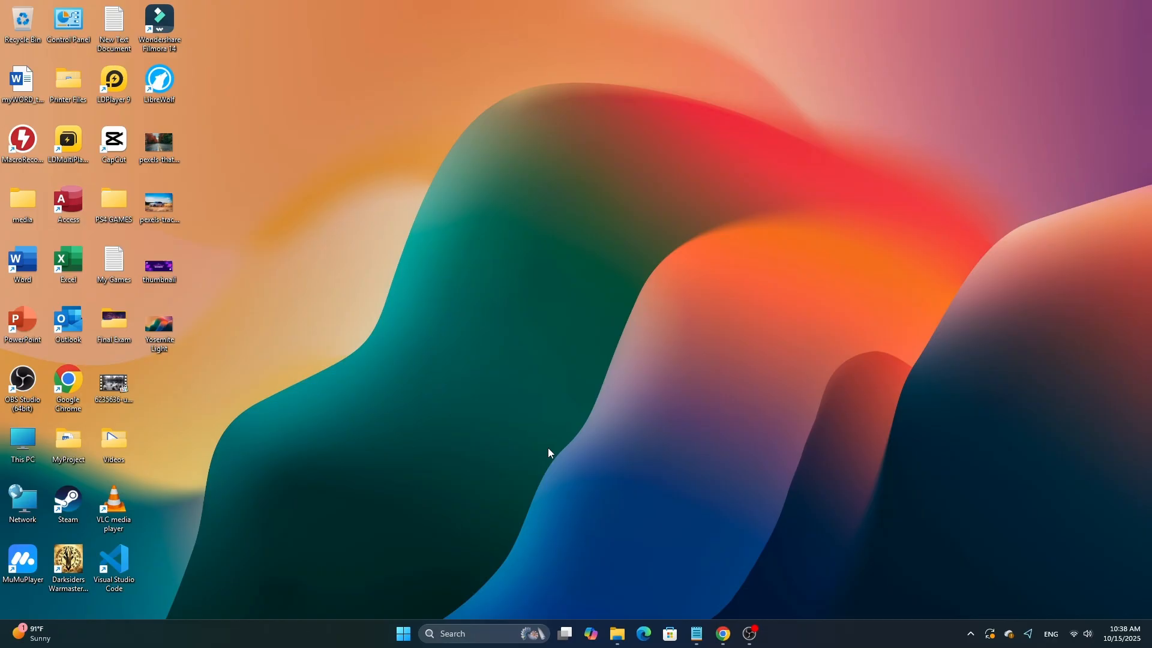
{"action": "left_click", "coordinate": [402, 634]}
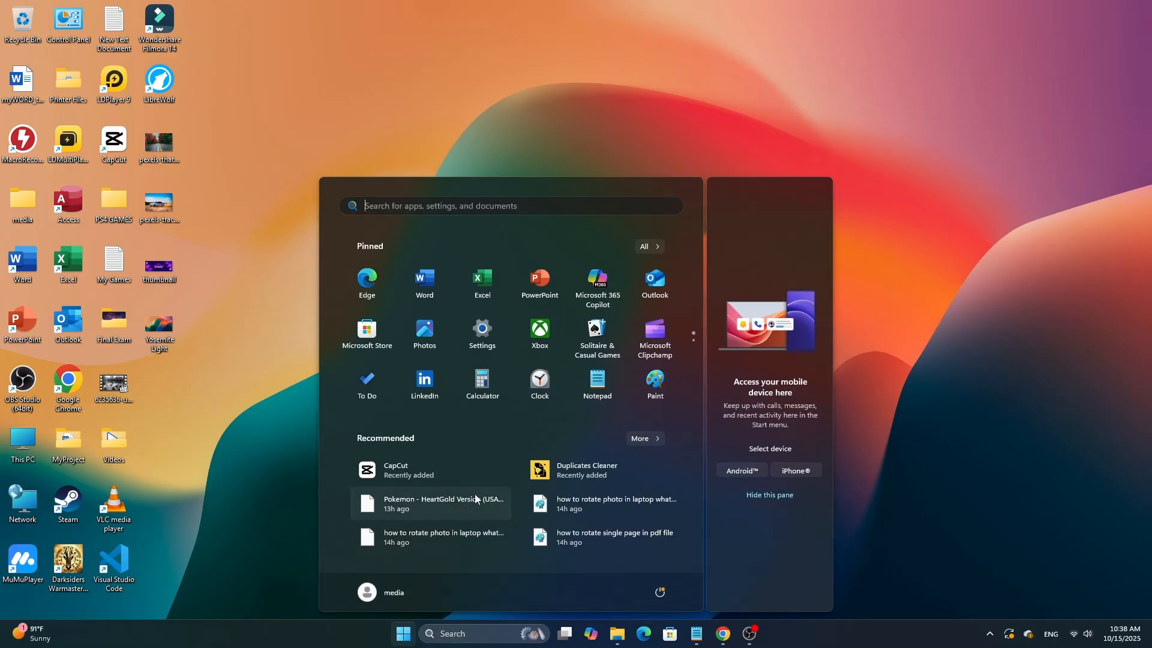
Step: In Settings > Personalization > Colors, set 'Choose your mode' to Light and close Settings
{"action": "left_click", "coordinate": [481, 331]}
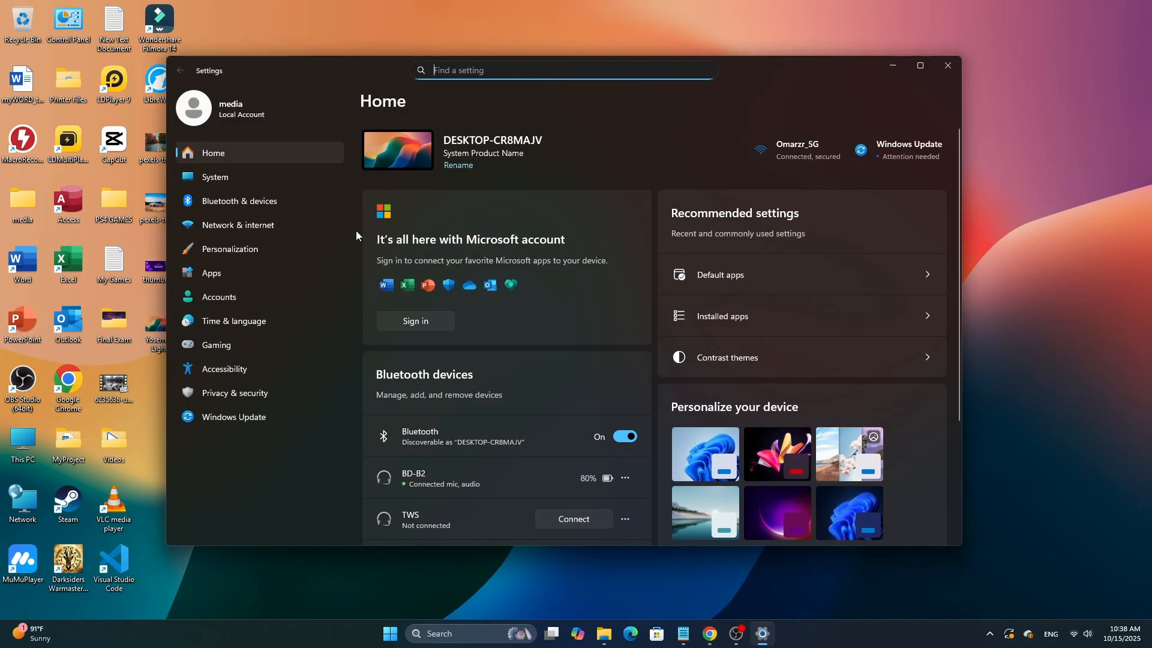
{"action": "left_click", "coordinate": [230, 248]}
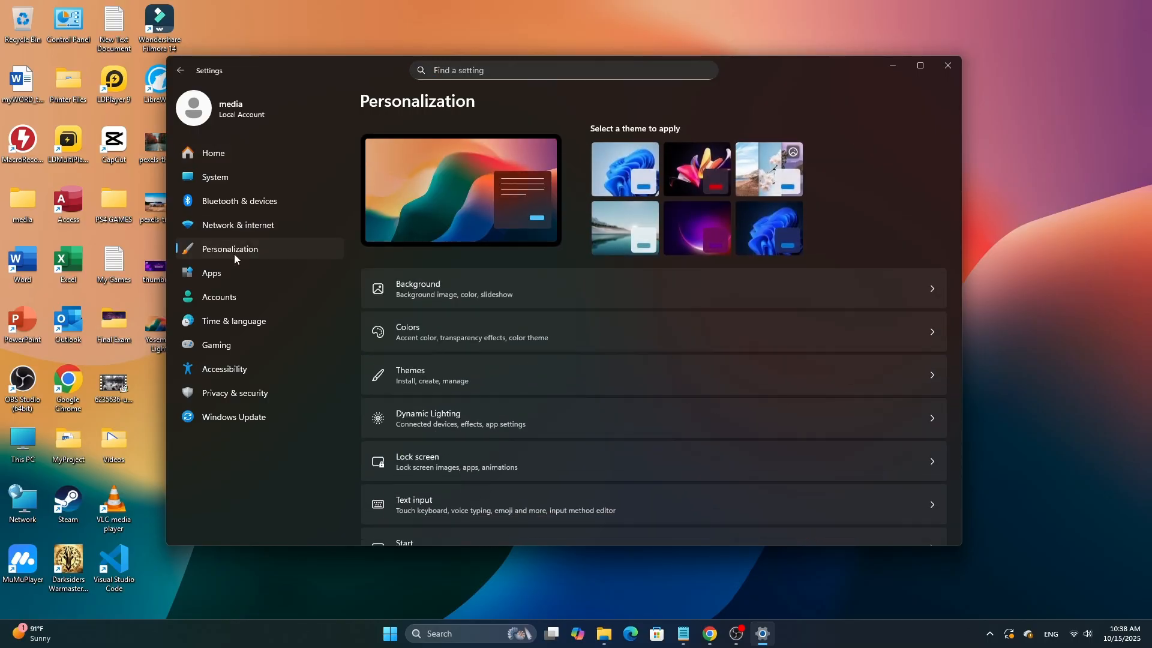
{"action": "left_click", "coordinate": [408, 332]}
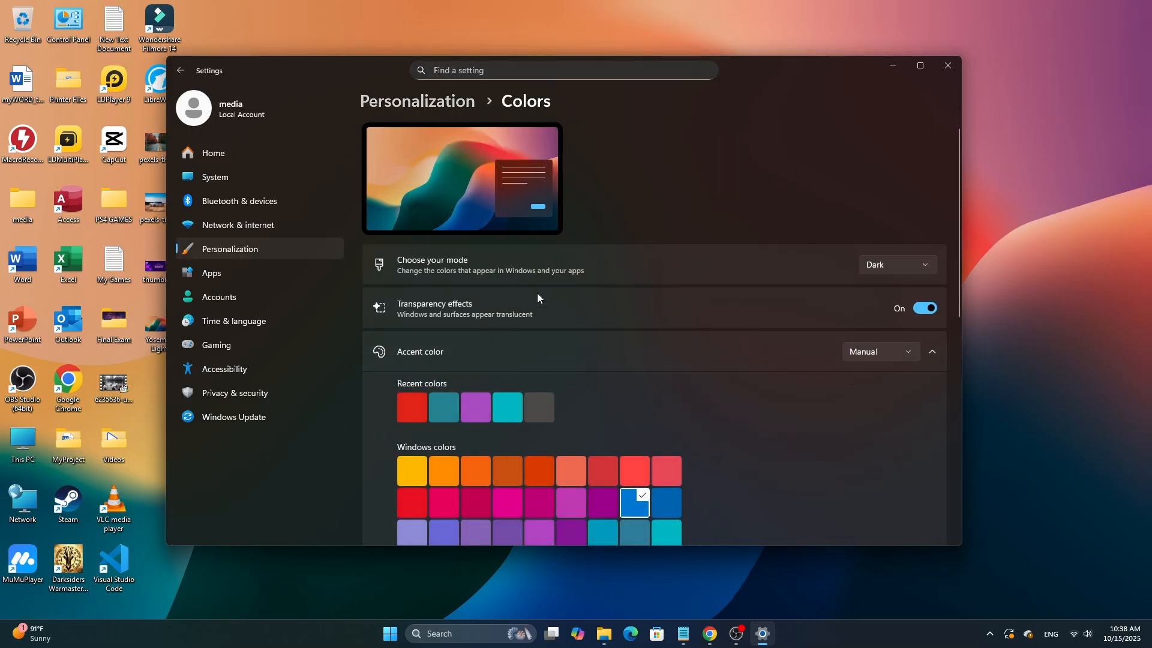
{"action": "left_click", "coordinate": [896, 265]}
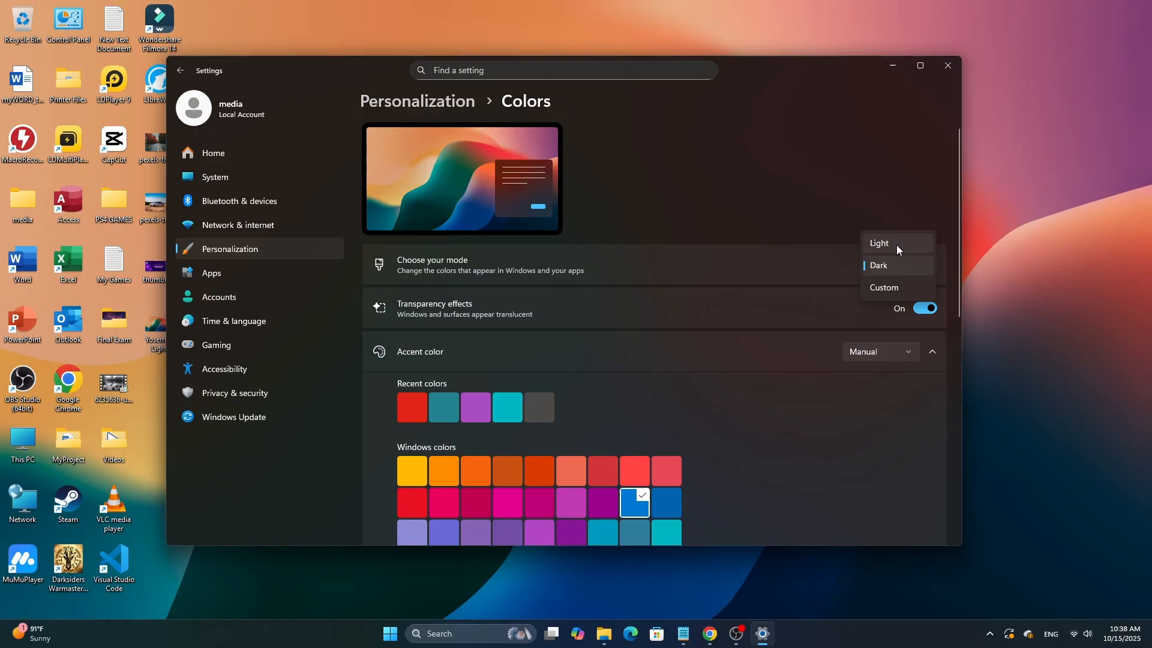
{"action": "left_click", "coordinate": [878, 243]}
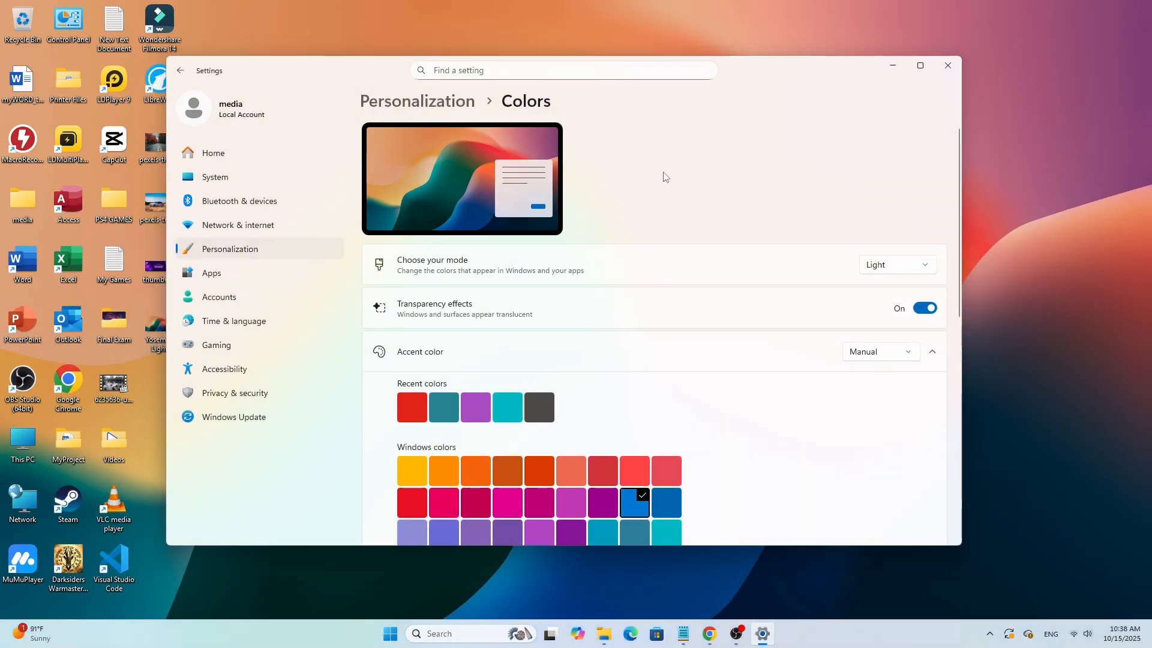
{"action": "left_click", "coordinate": [947, 65]}
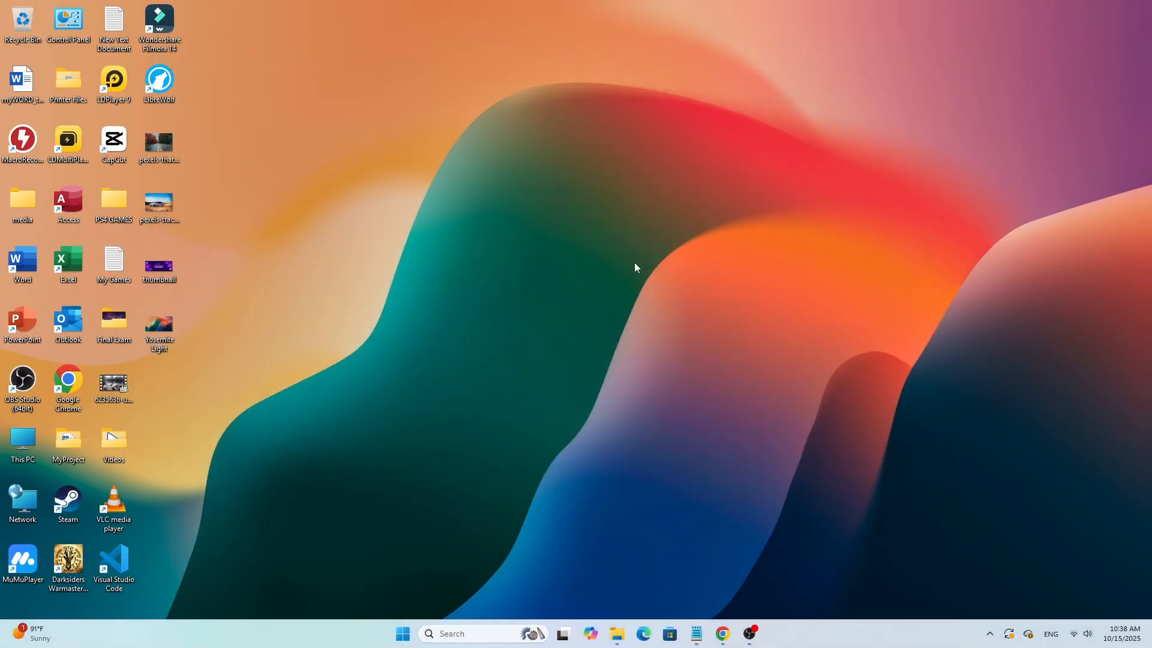
{"action": "mouse_move", "coordinate": [665, 306]}
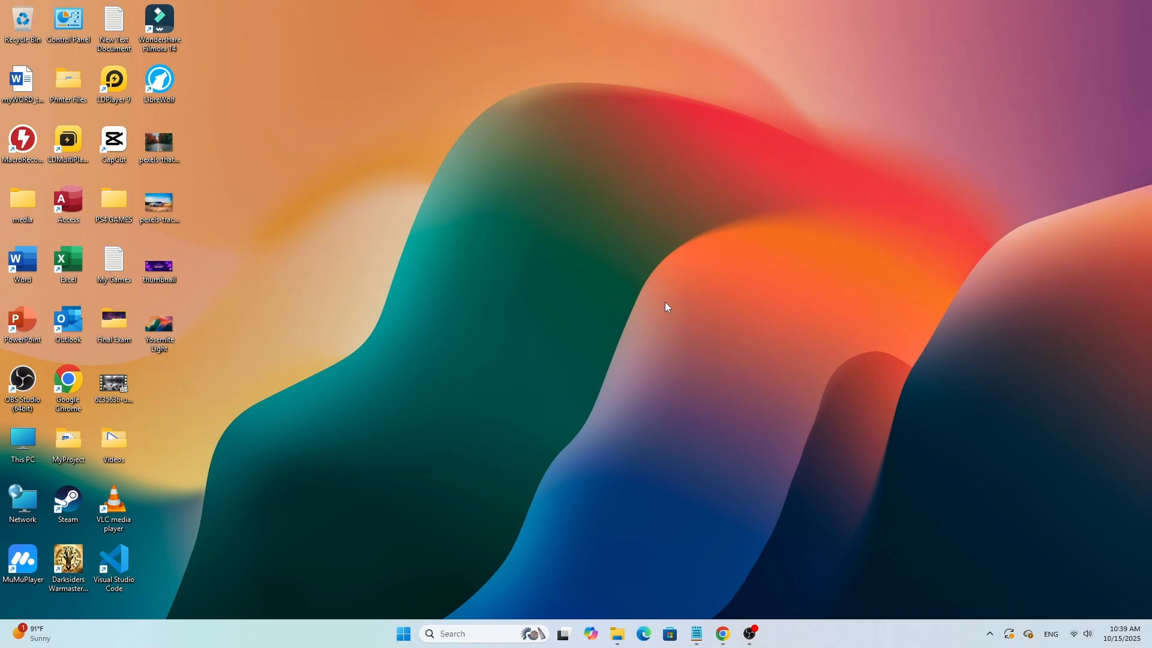